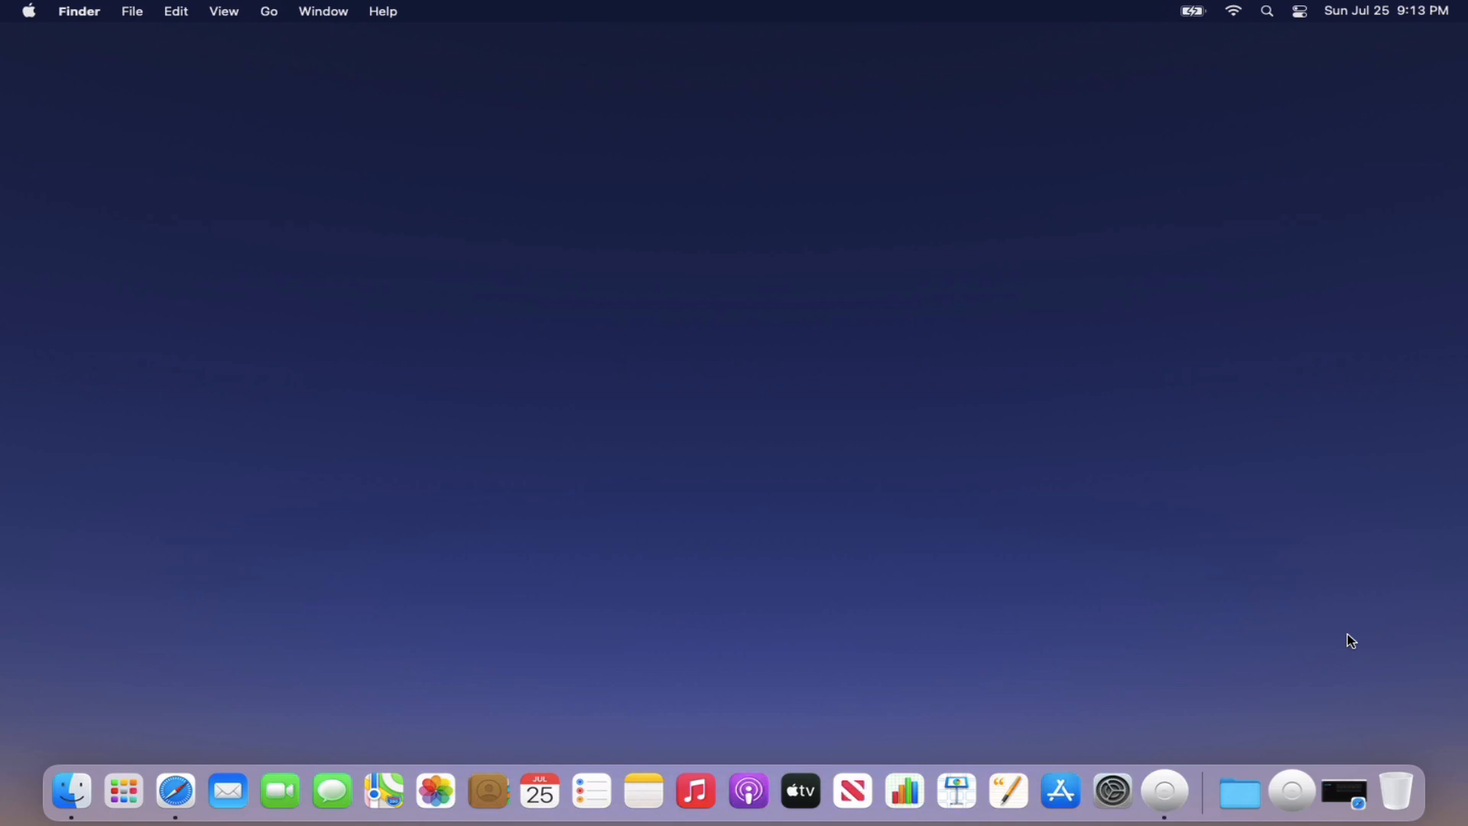
mouse_move(1344, 766)
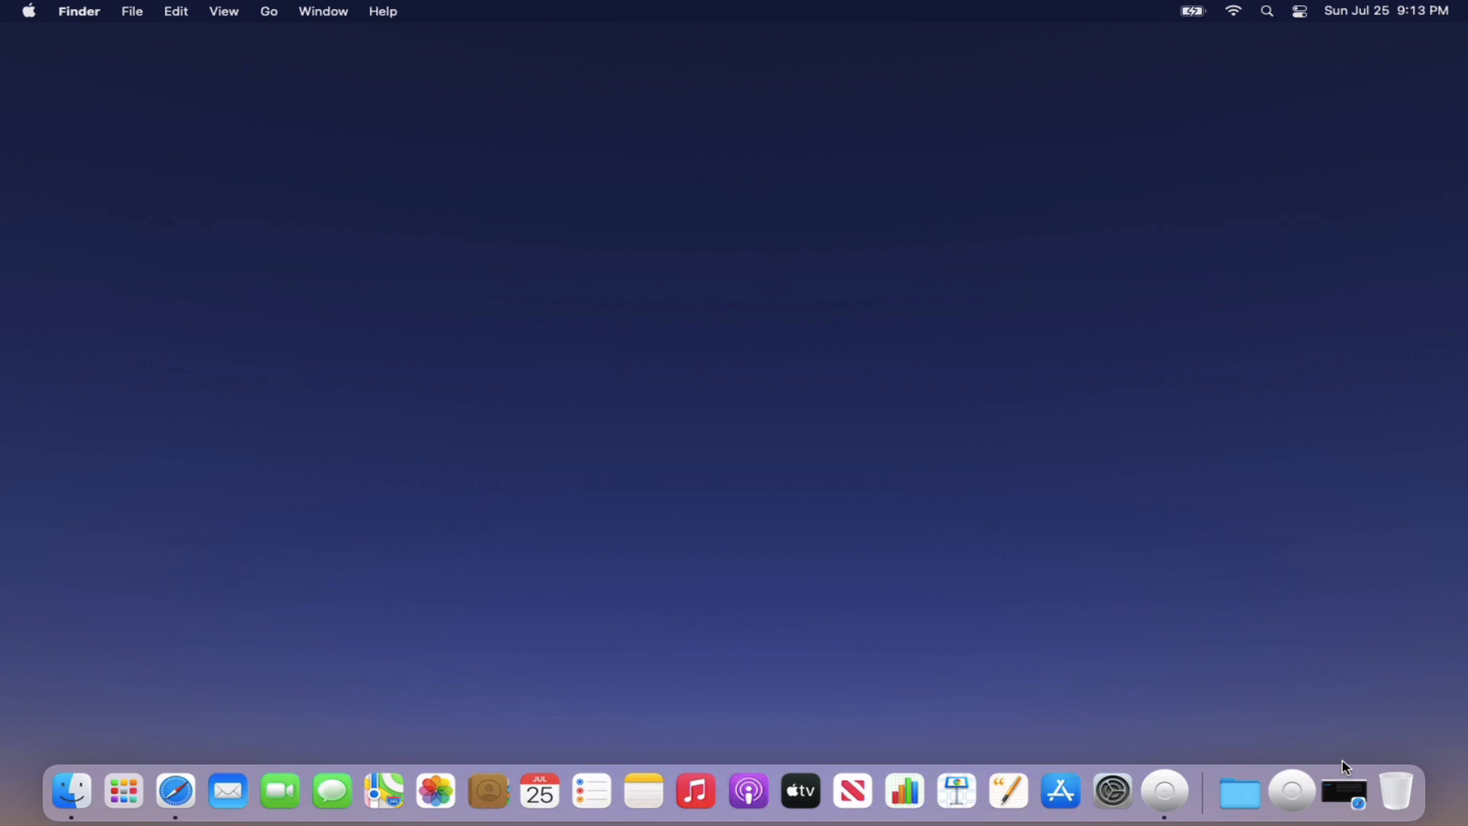
mouse_move(1343, 795)
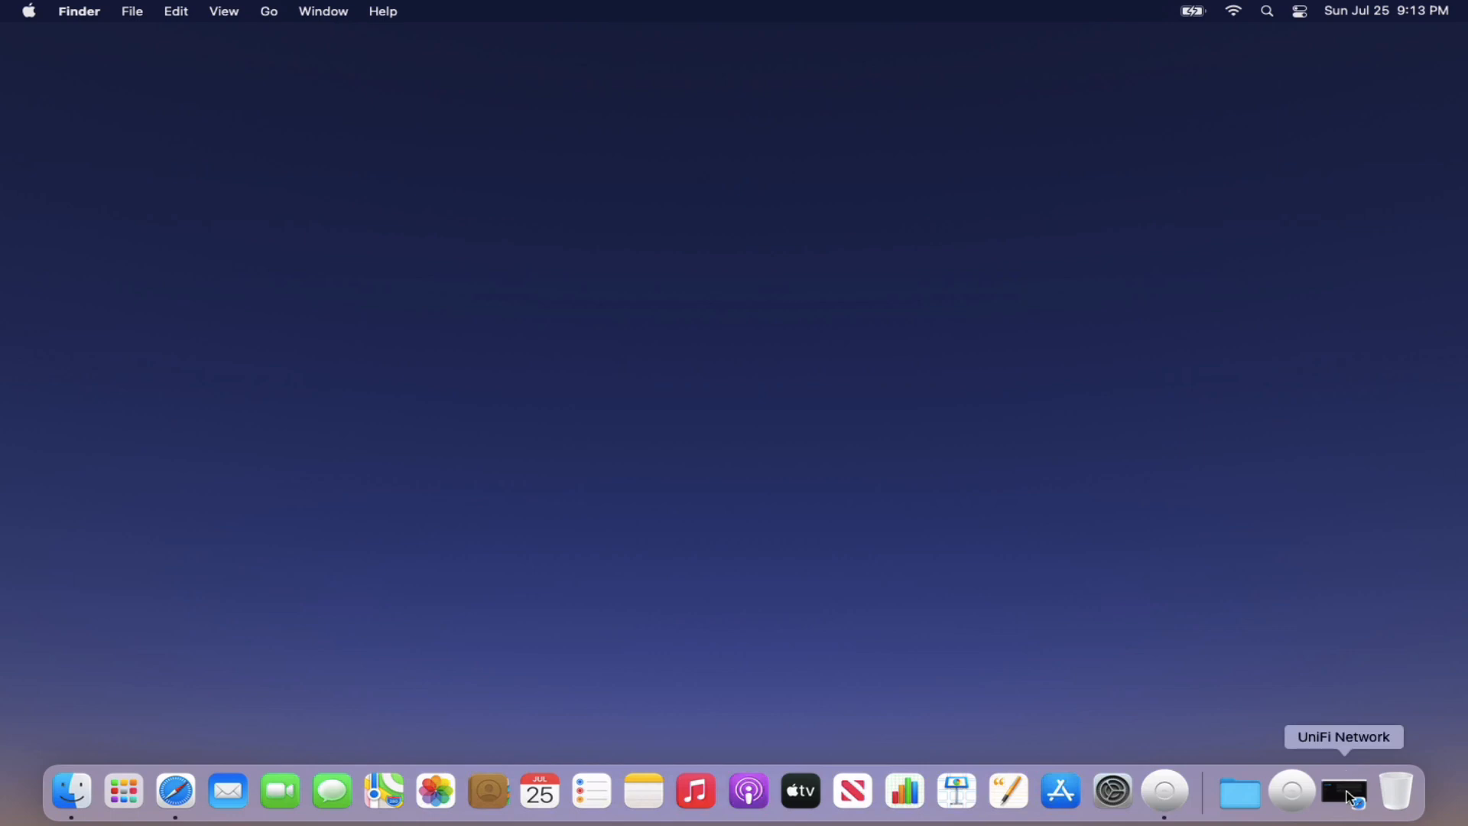
Launch UniFi Network from the Dock and open the controller's WiFi settings page in Safari.
left_click(1343, 791)
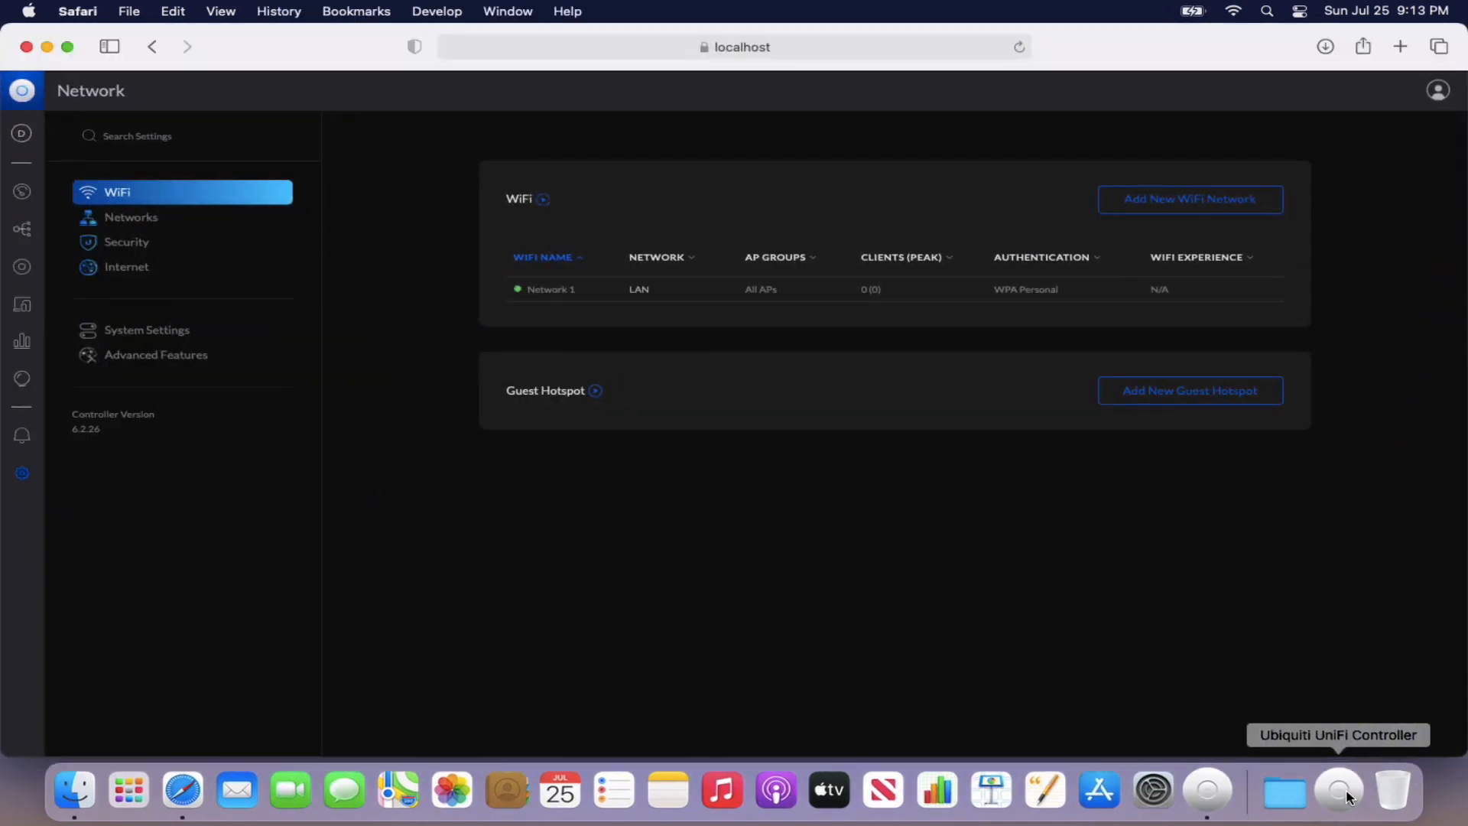
left_click(548, 257)
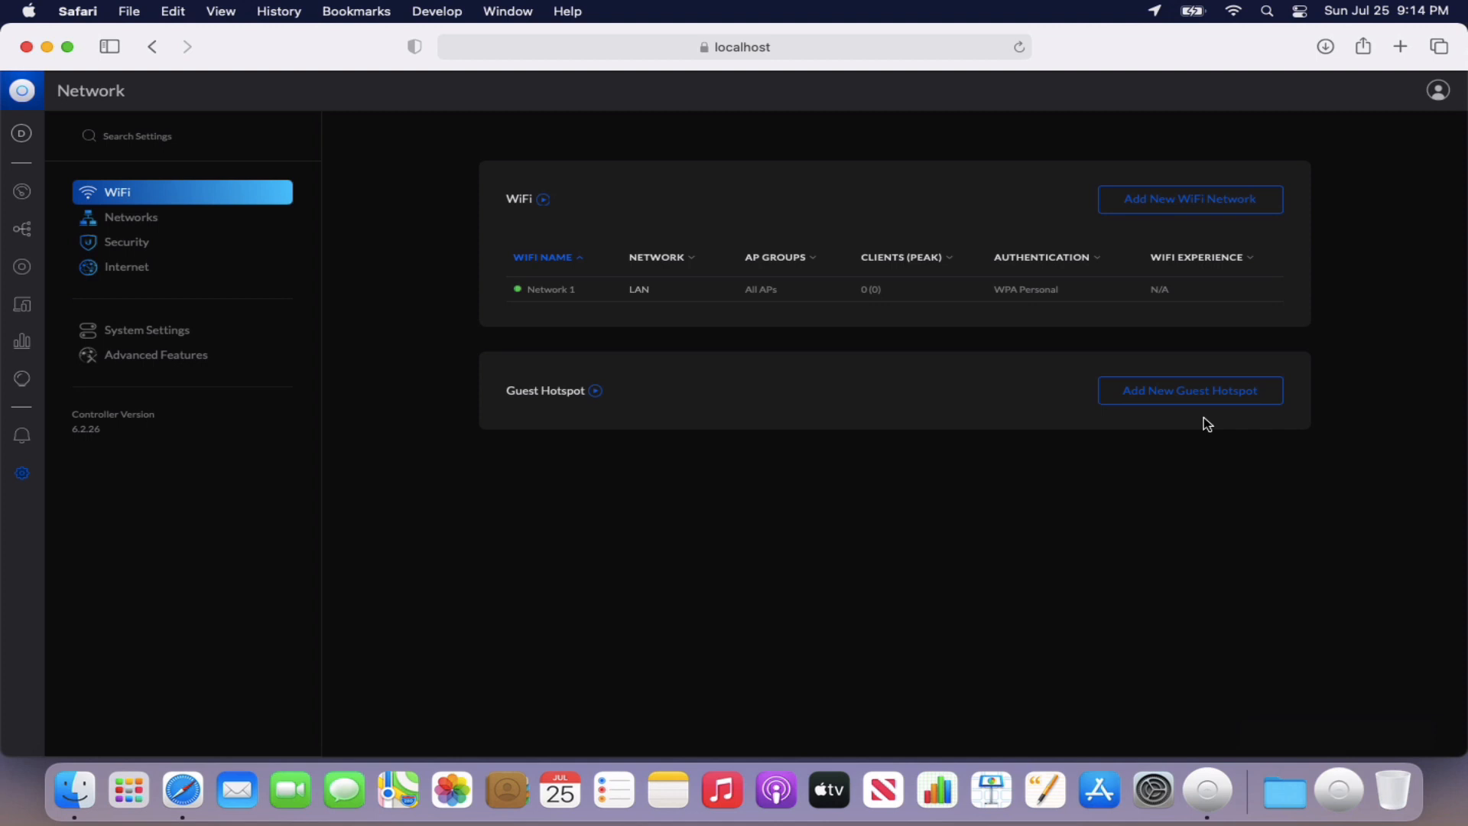
left_click(1190, 390)
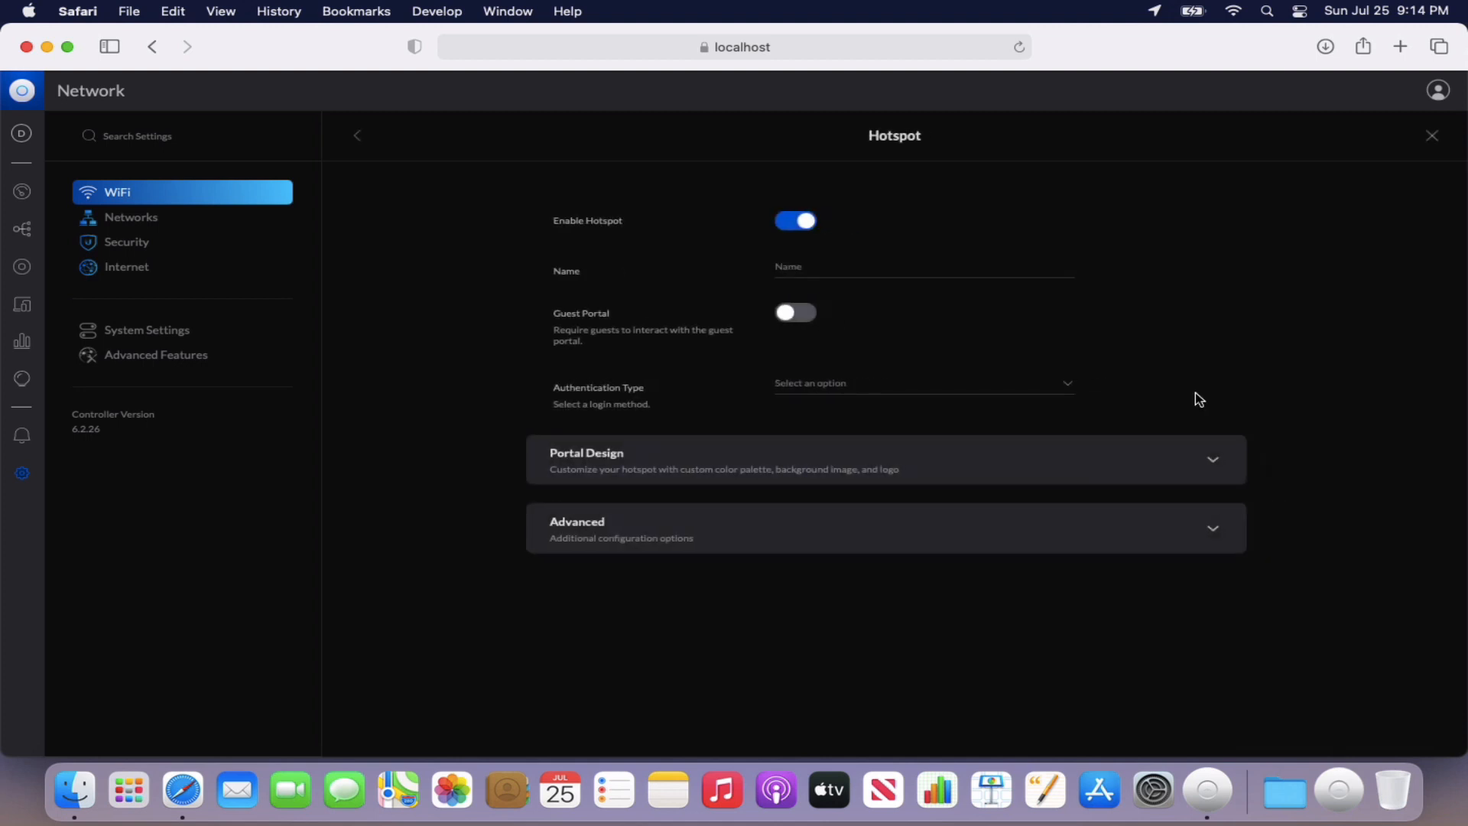
left_click(923, 272)
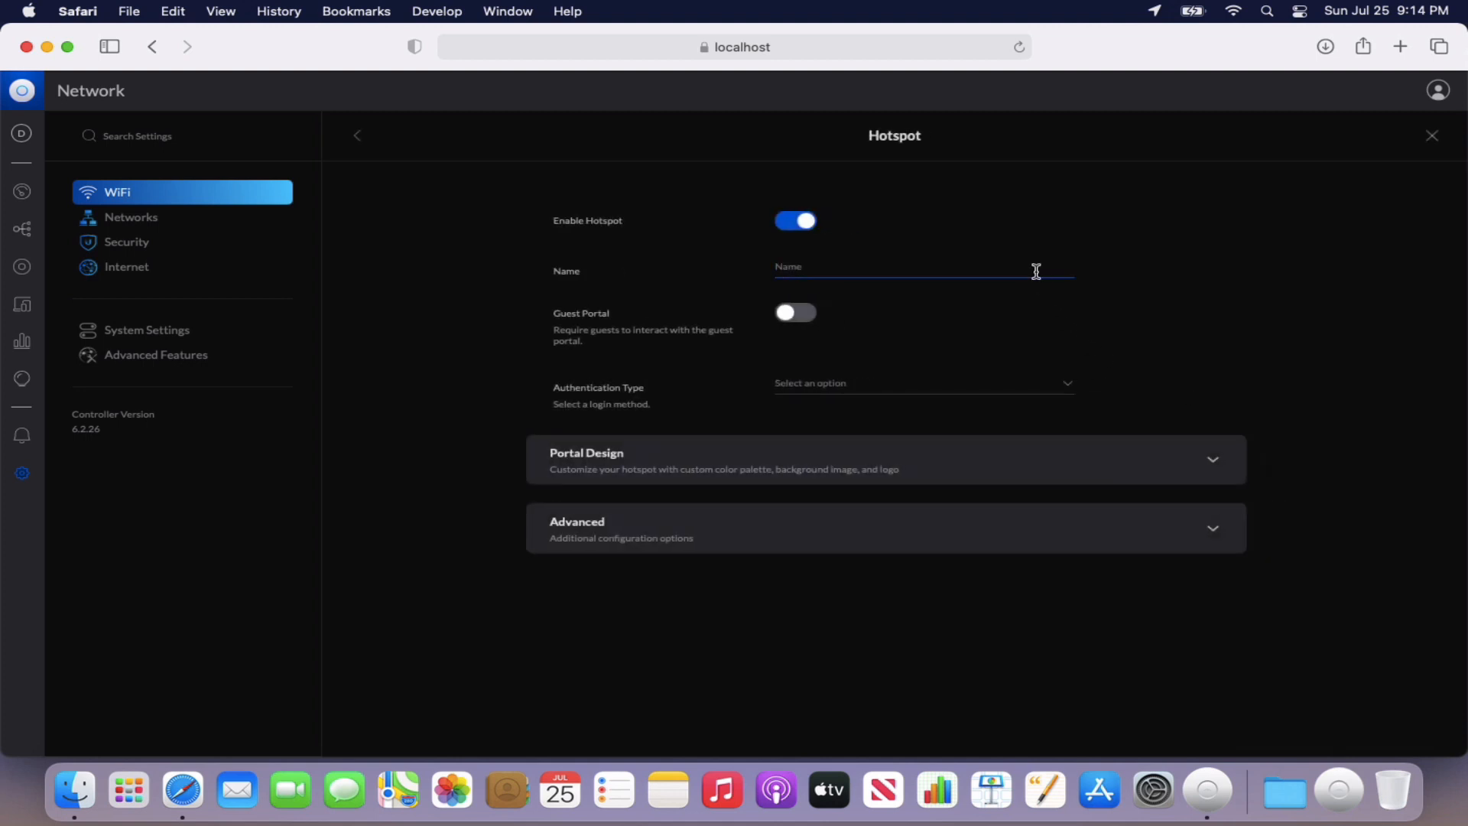
type("Network 1 Guest")
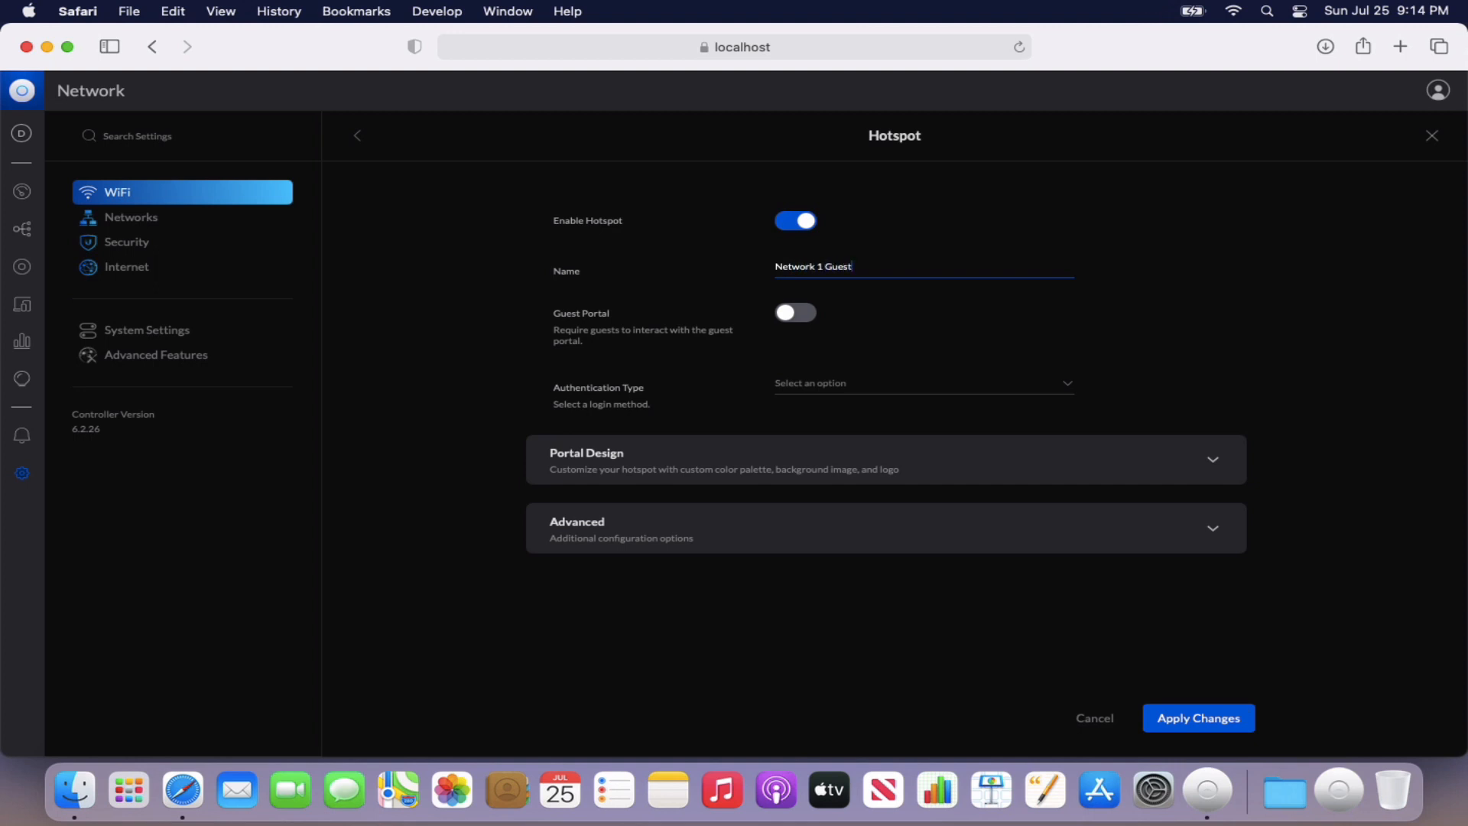
mouse_move(667, 345)
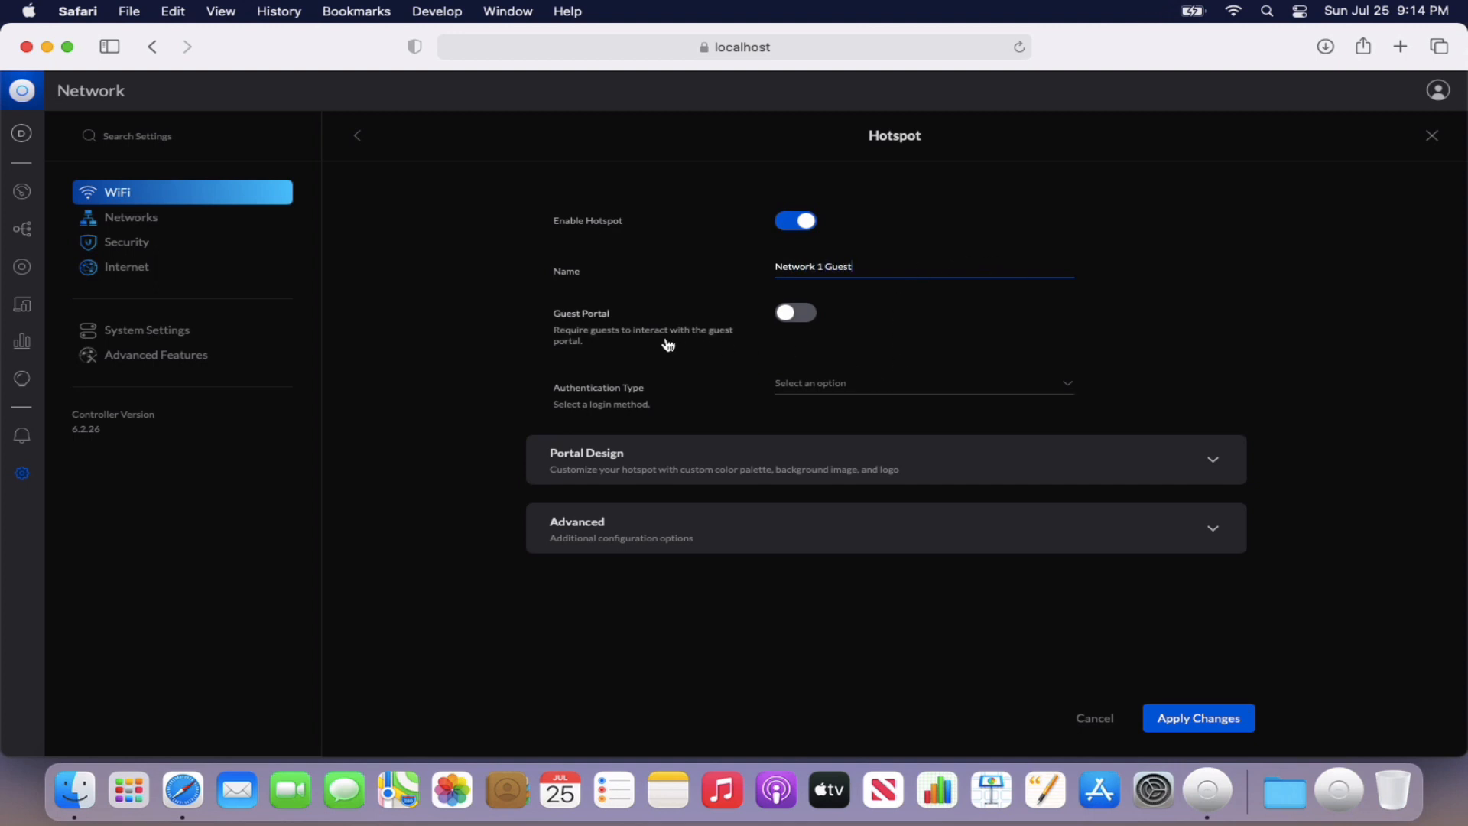
mouse_move(726, 352)
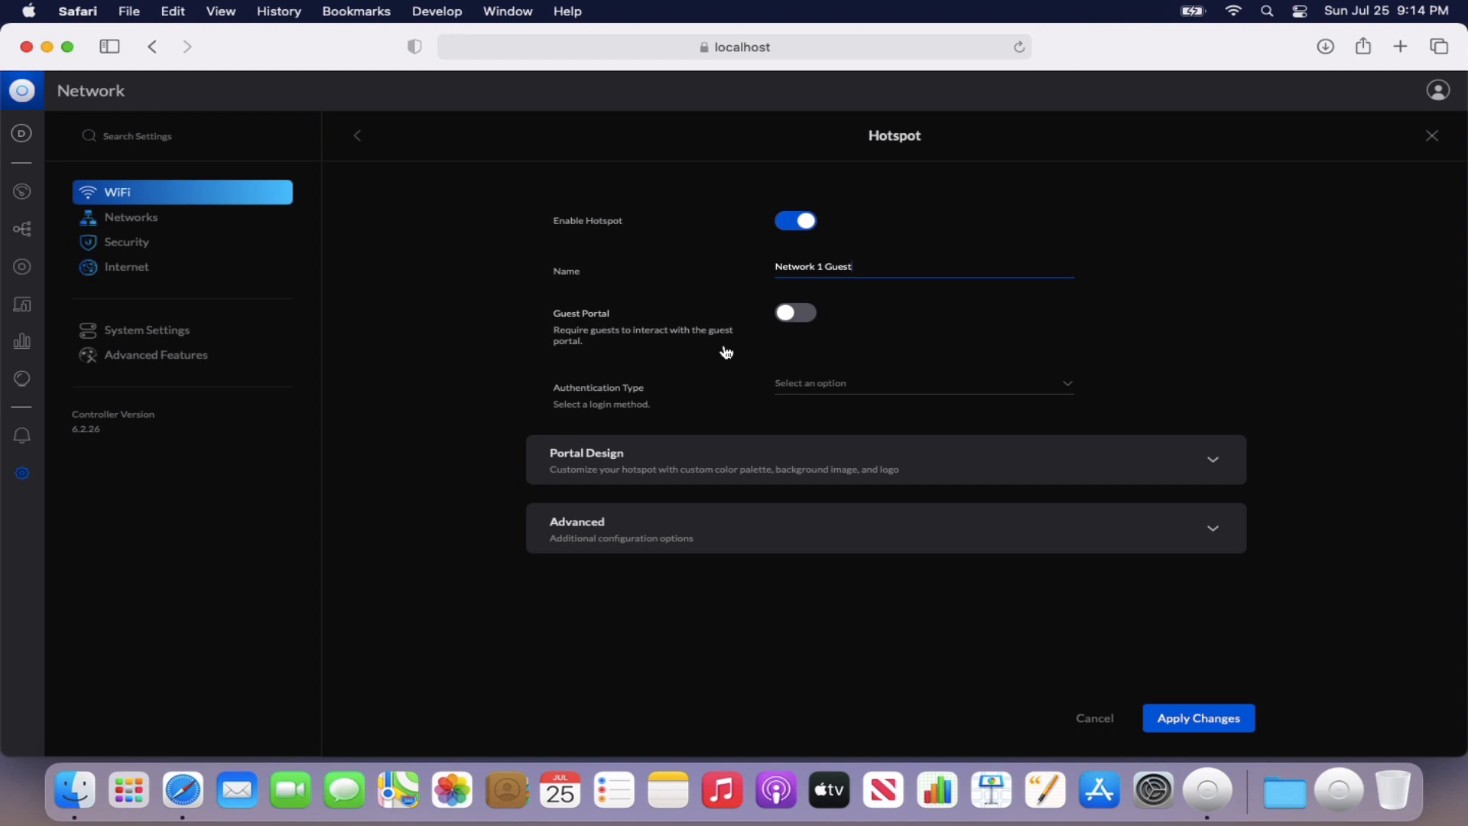
left_click(922, 383)
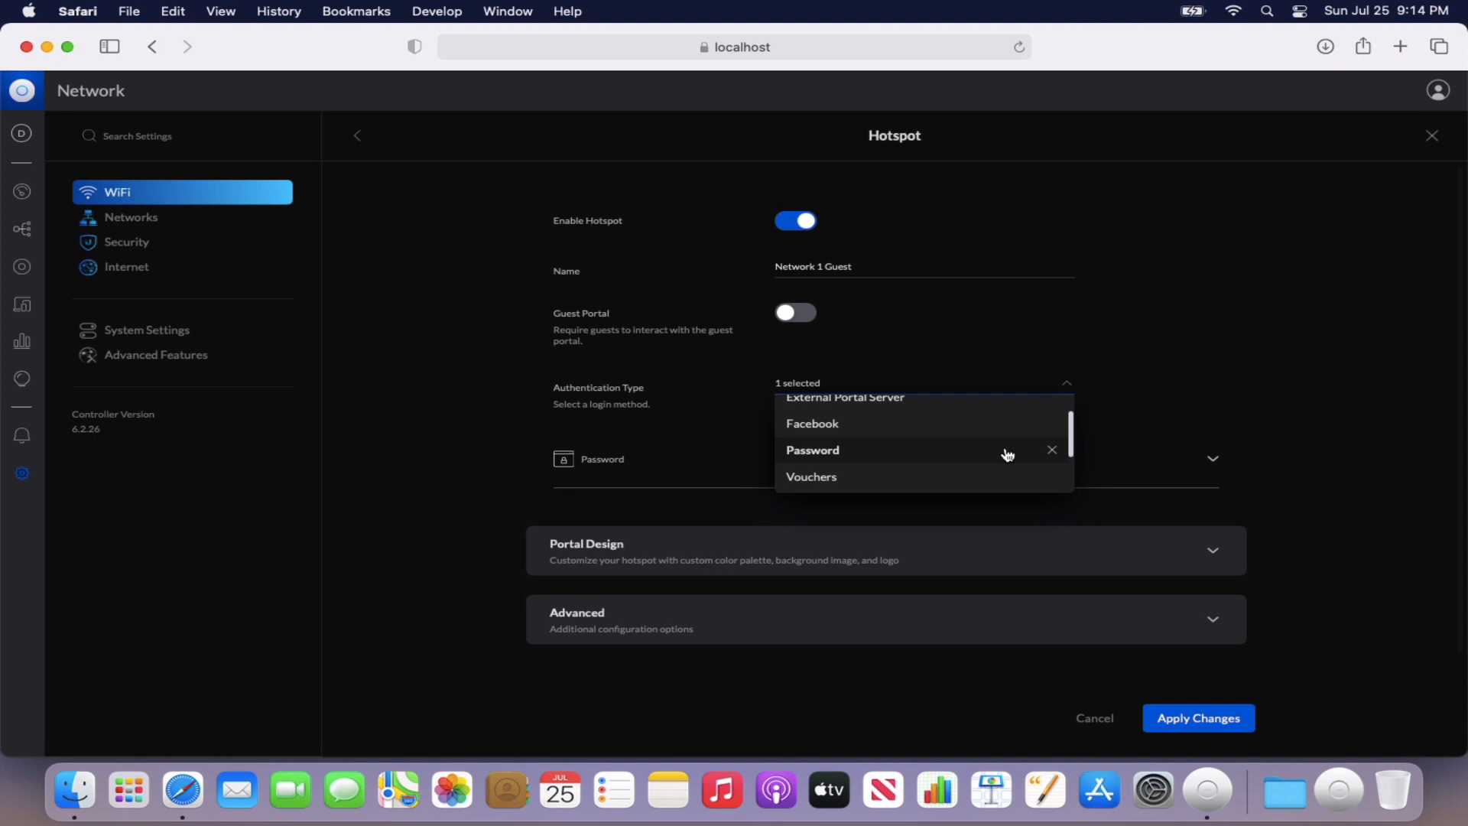
left_click(813, 451)
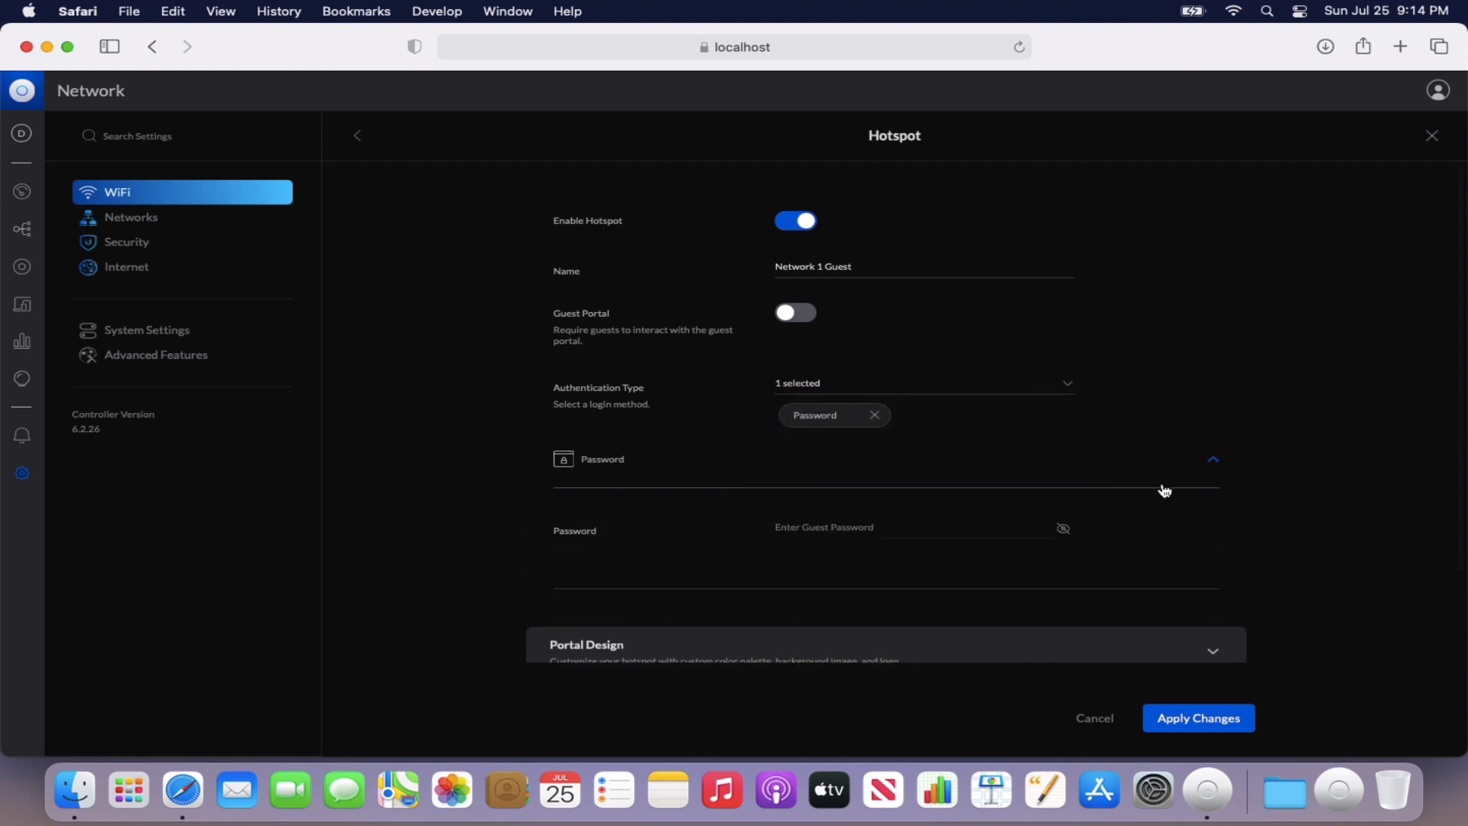
left_click(914, 527)
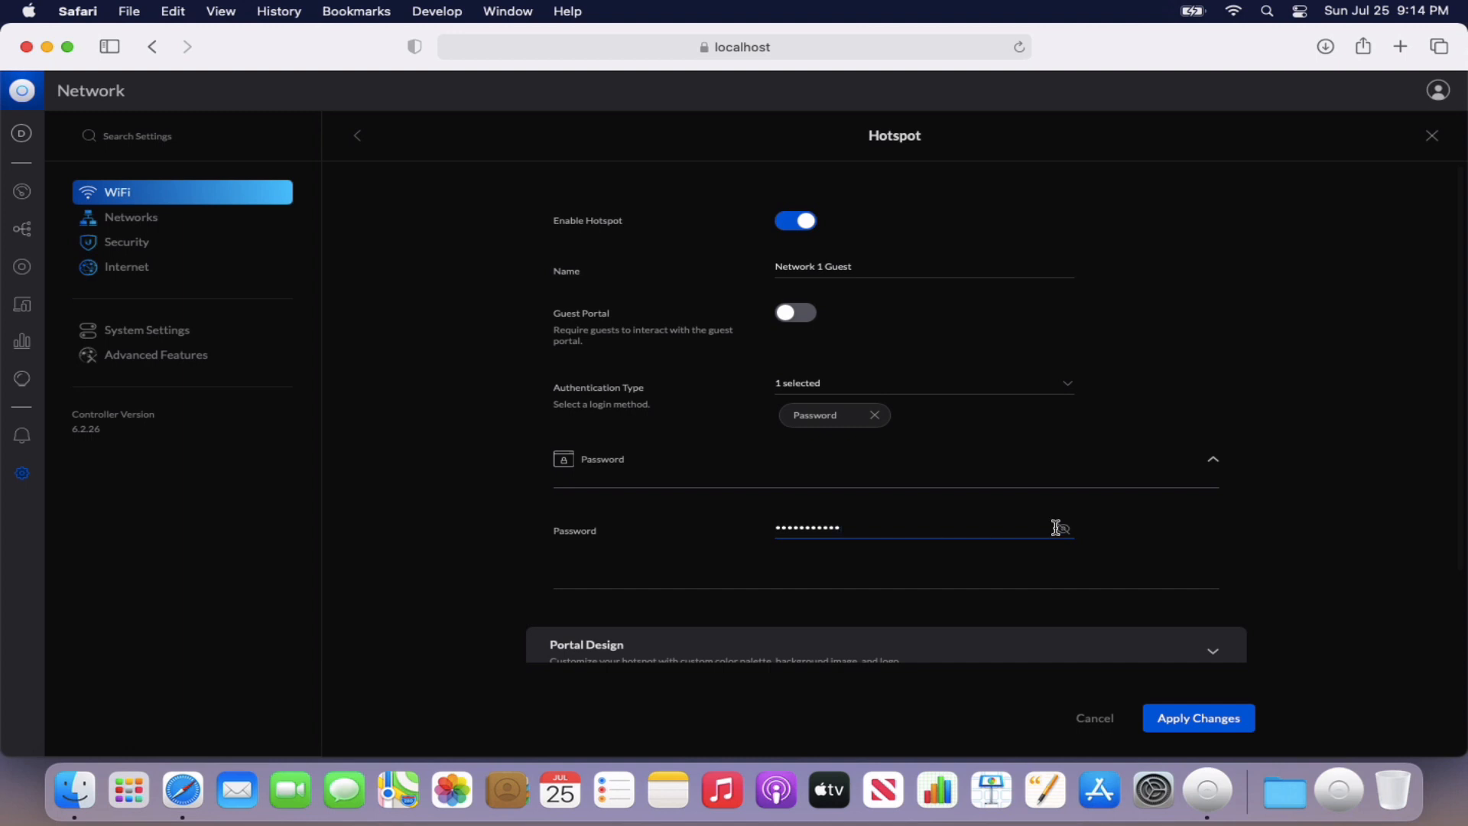
left_click(1063, 533)
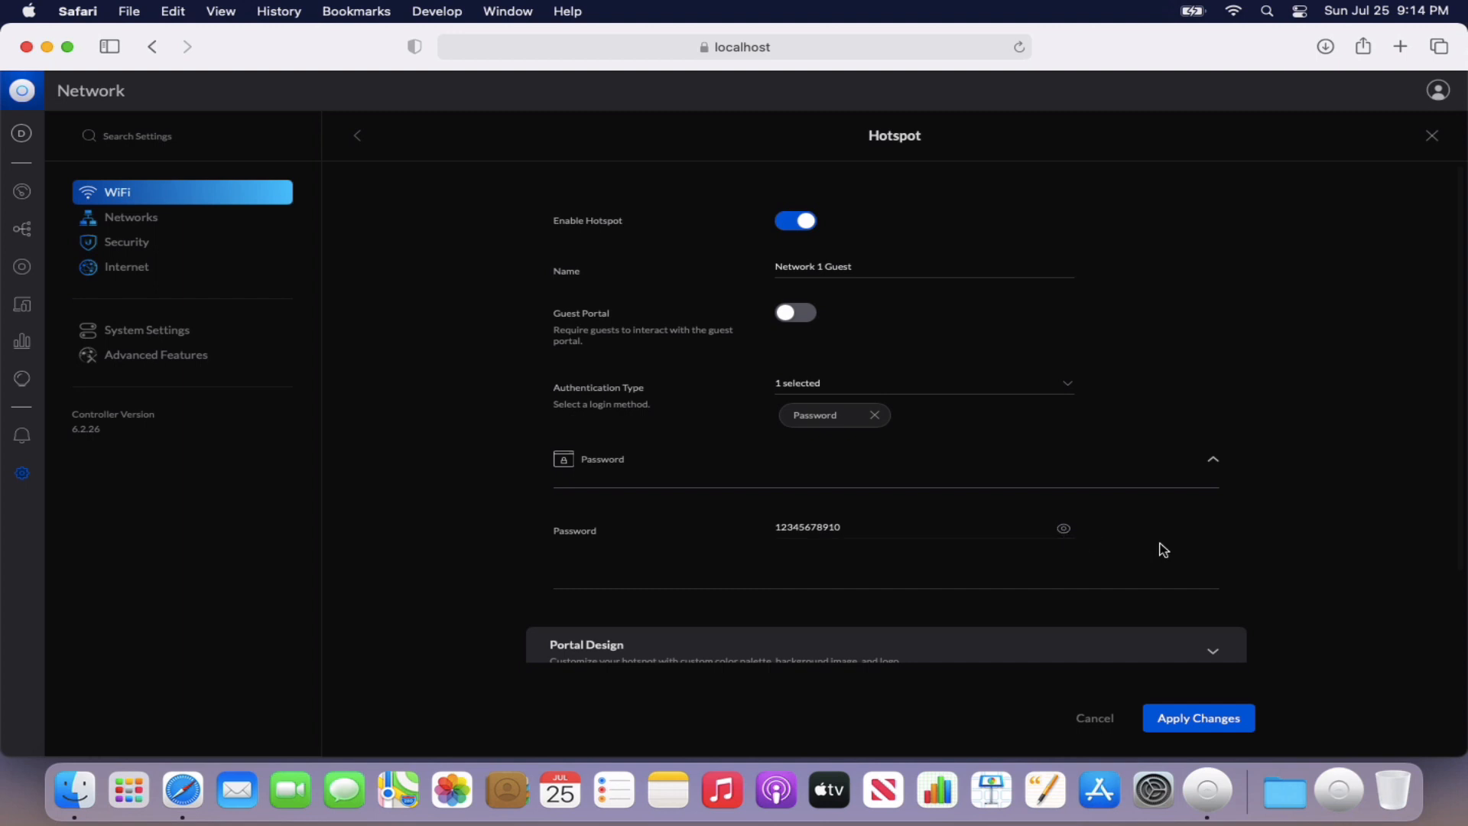
Save the Network 1 Guest hotspot with Apply Changes at the bottom of the form.
scroll("down", 3)
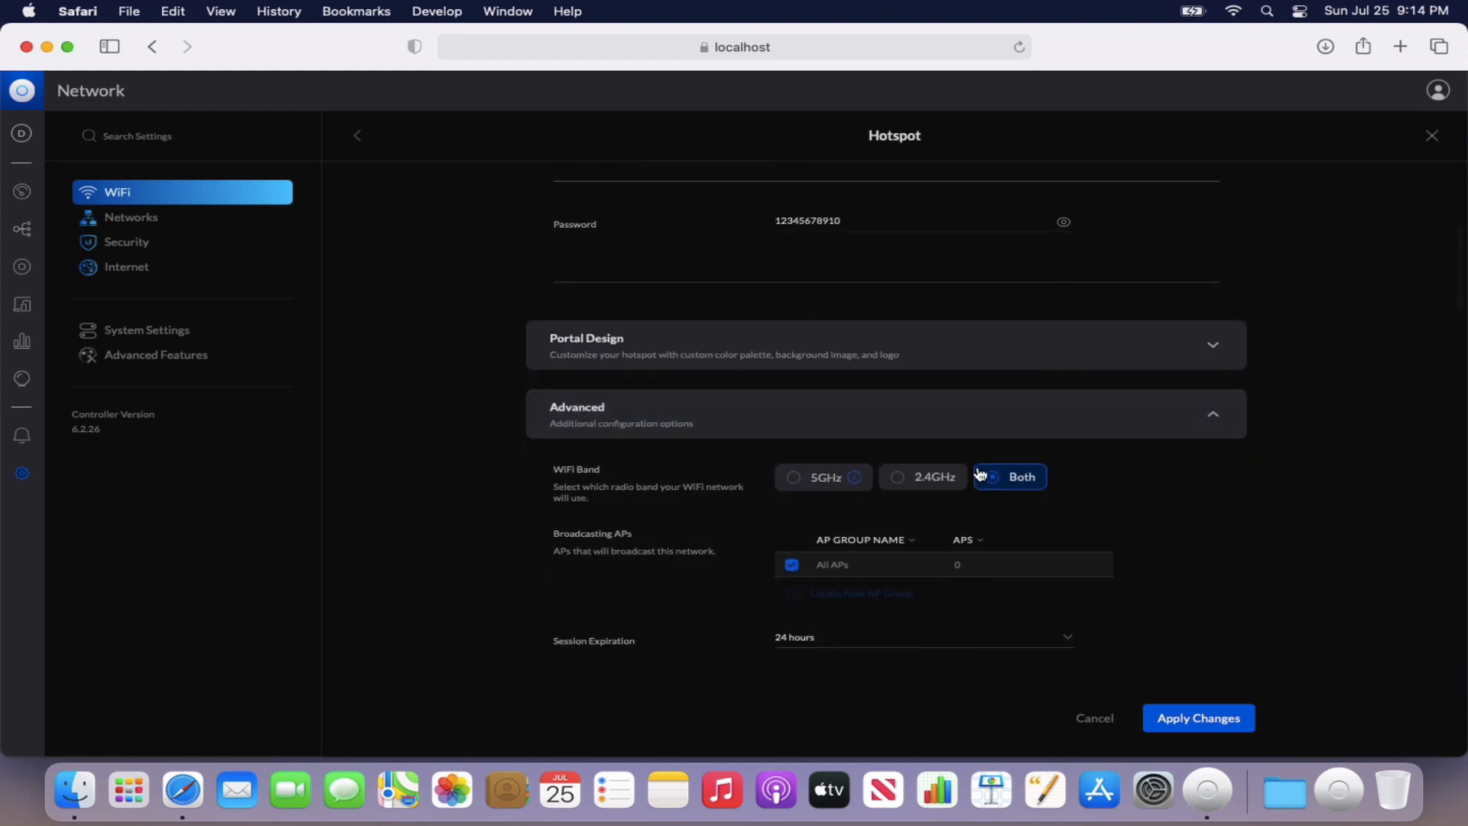
scroll("down", 3)
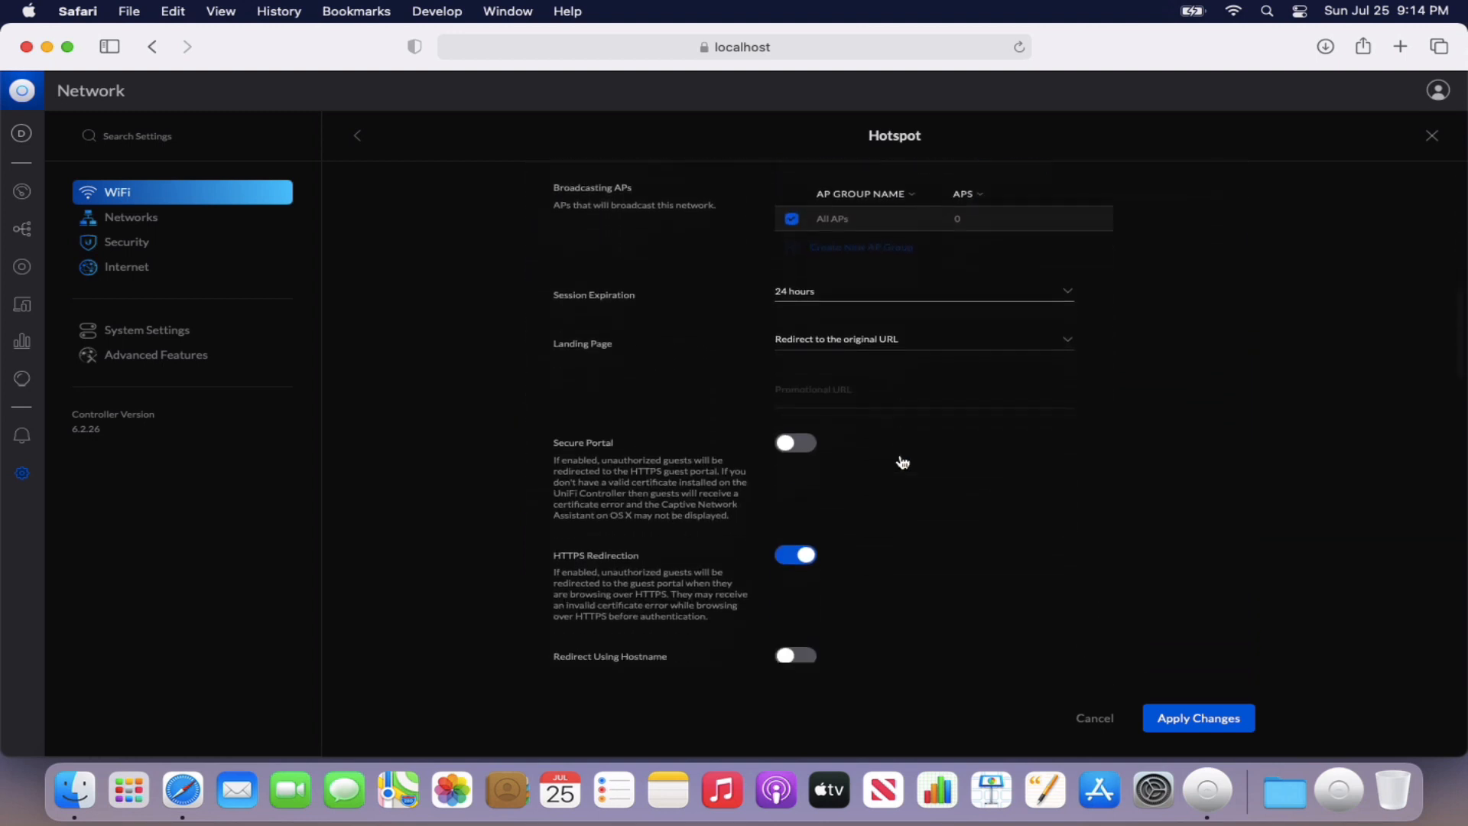
scroll("down", 3)
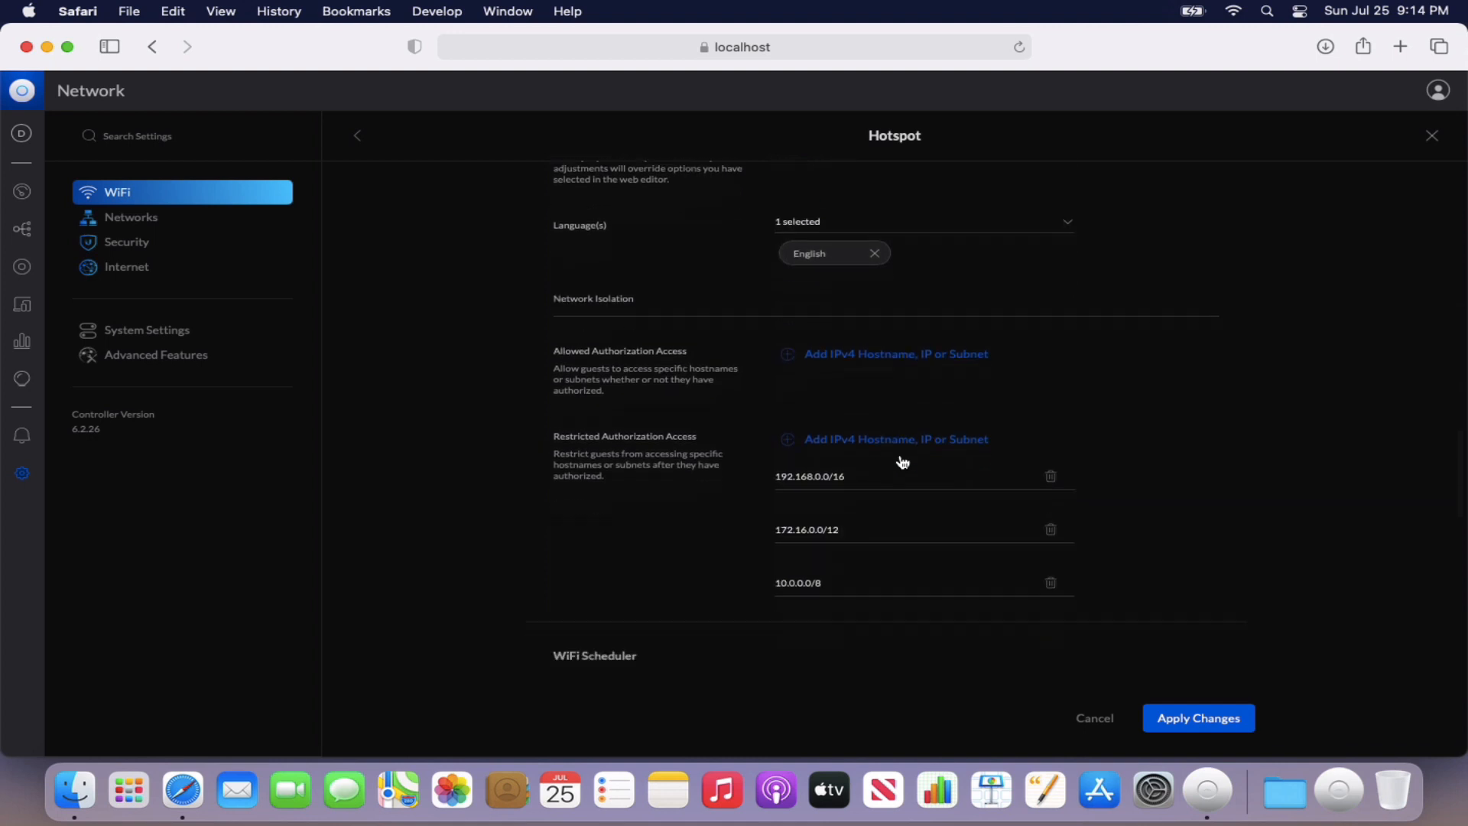
scroll("down", 3)
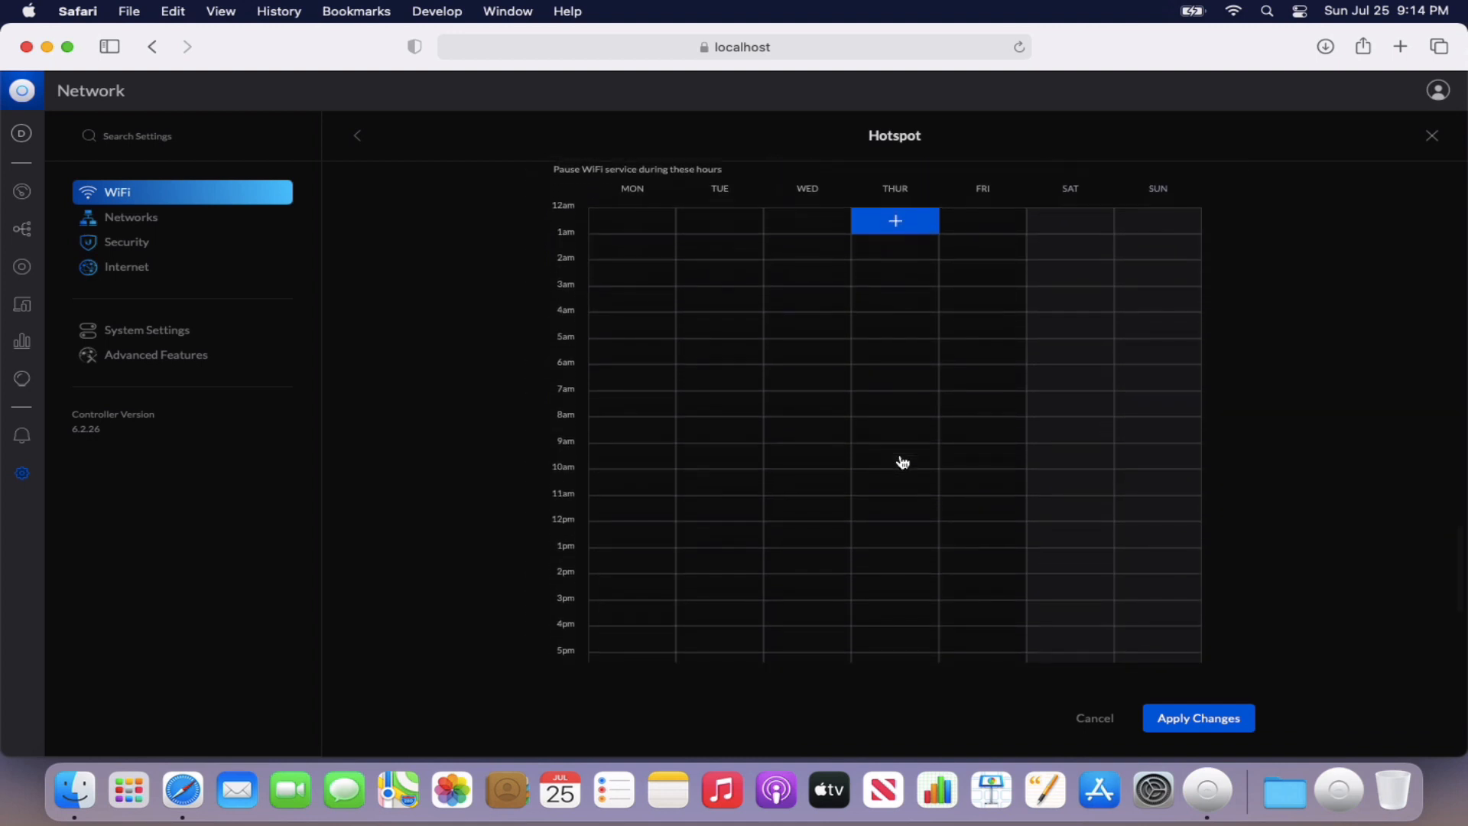
scroll("down", 3)
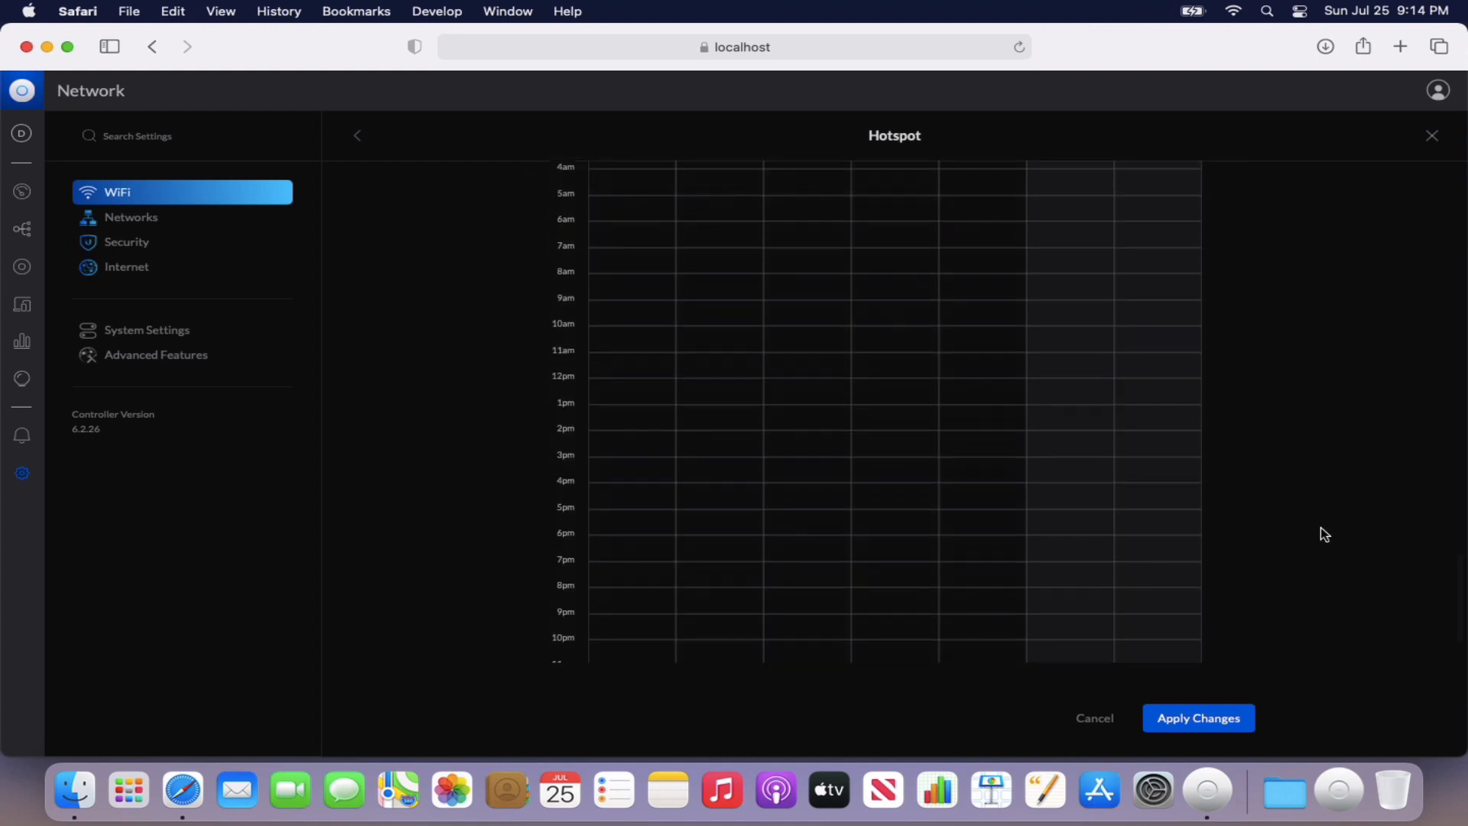
mouse_move(1229, 697)
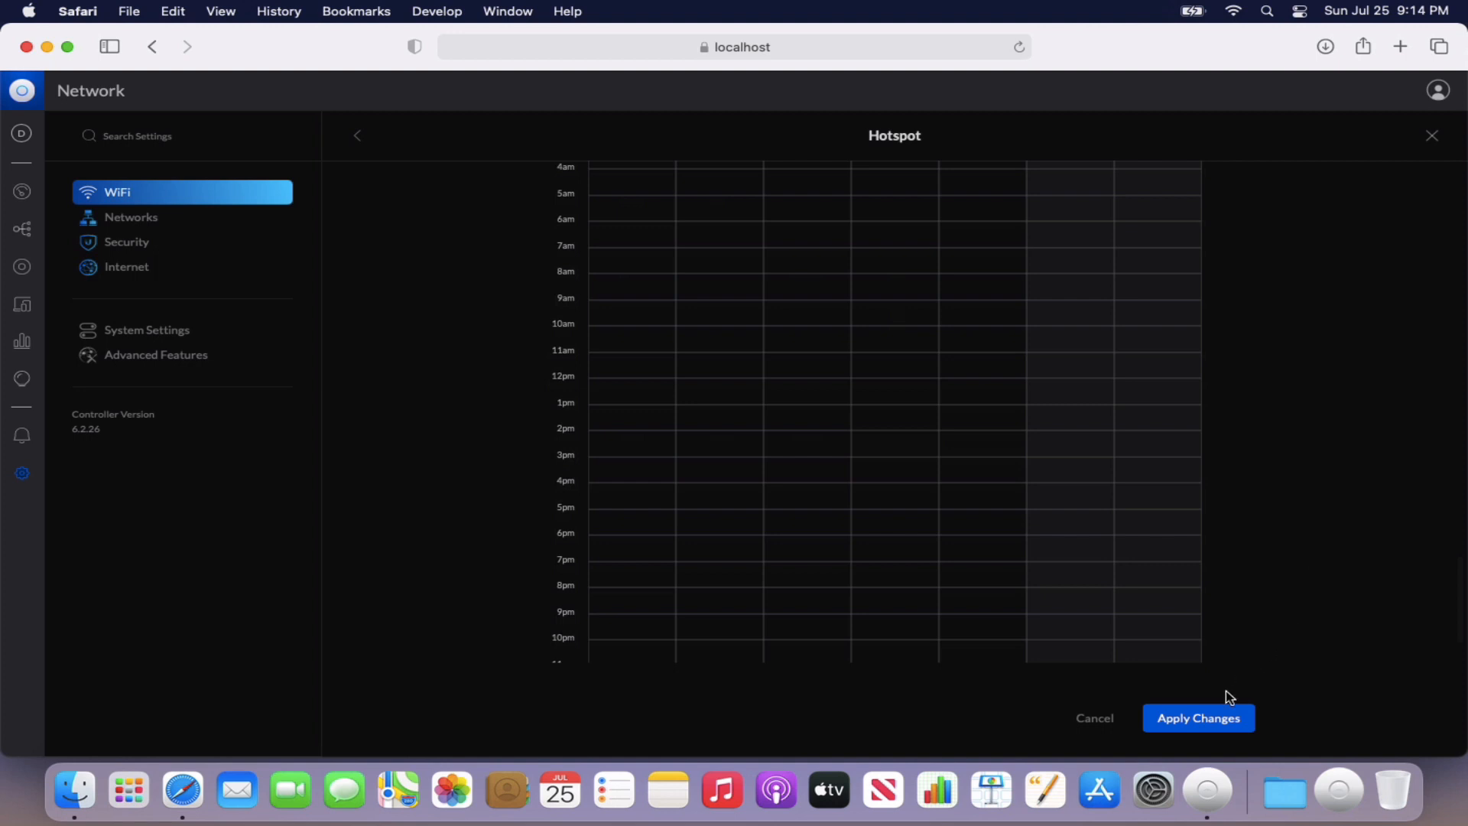
left_click(1198, 718)
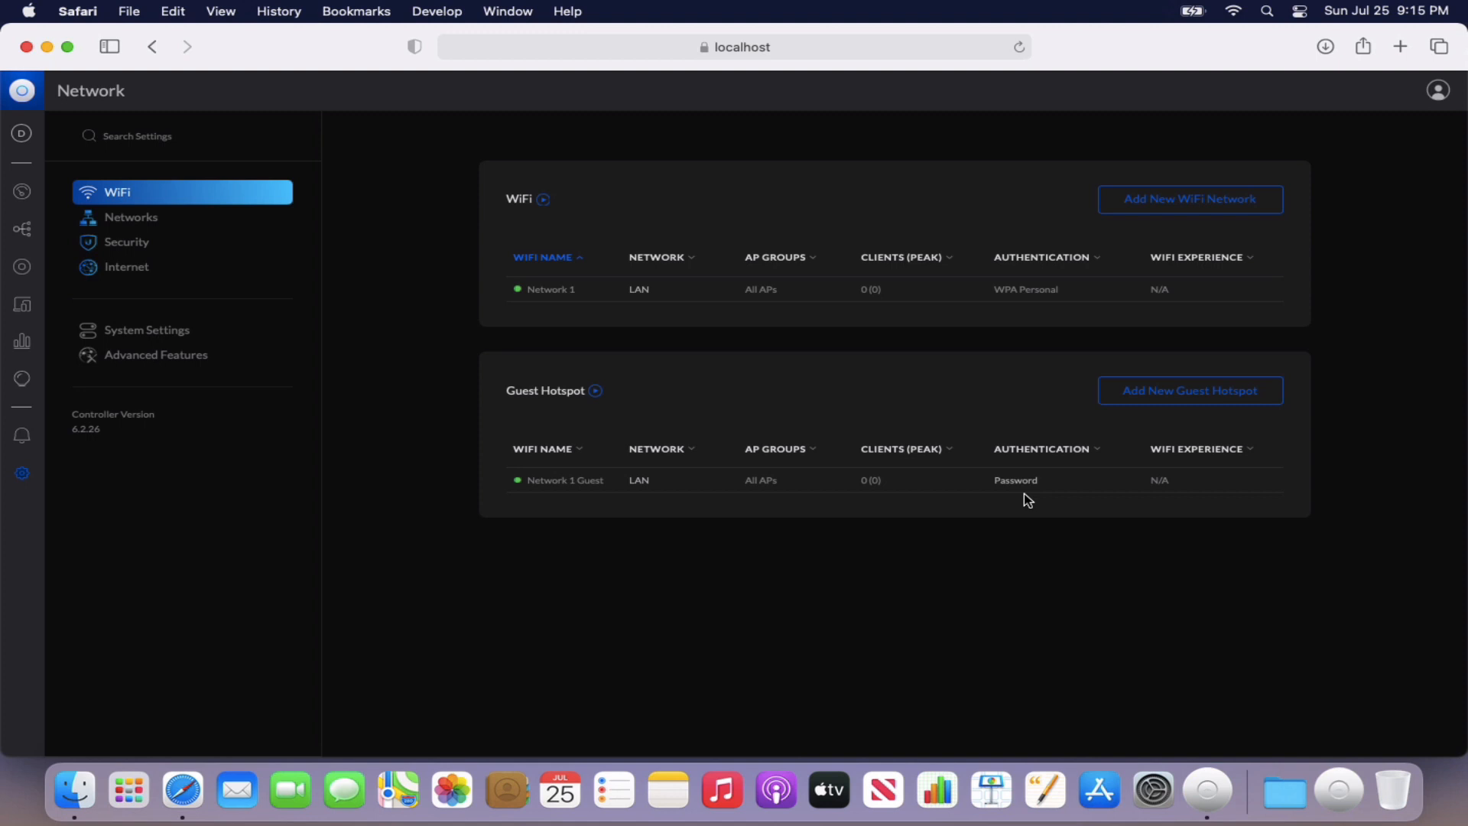
mouse_move(242, 452)
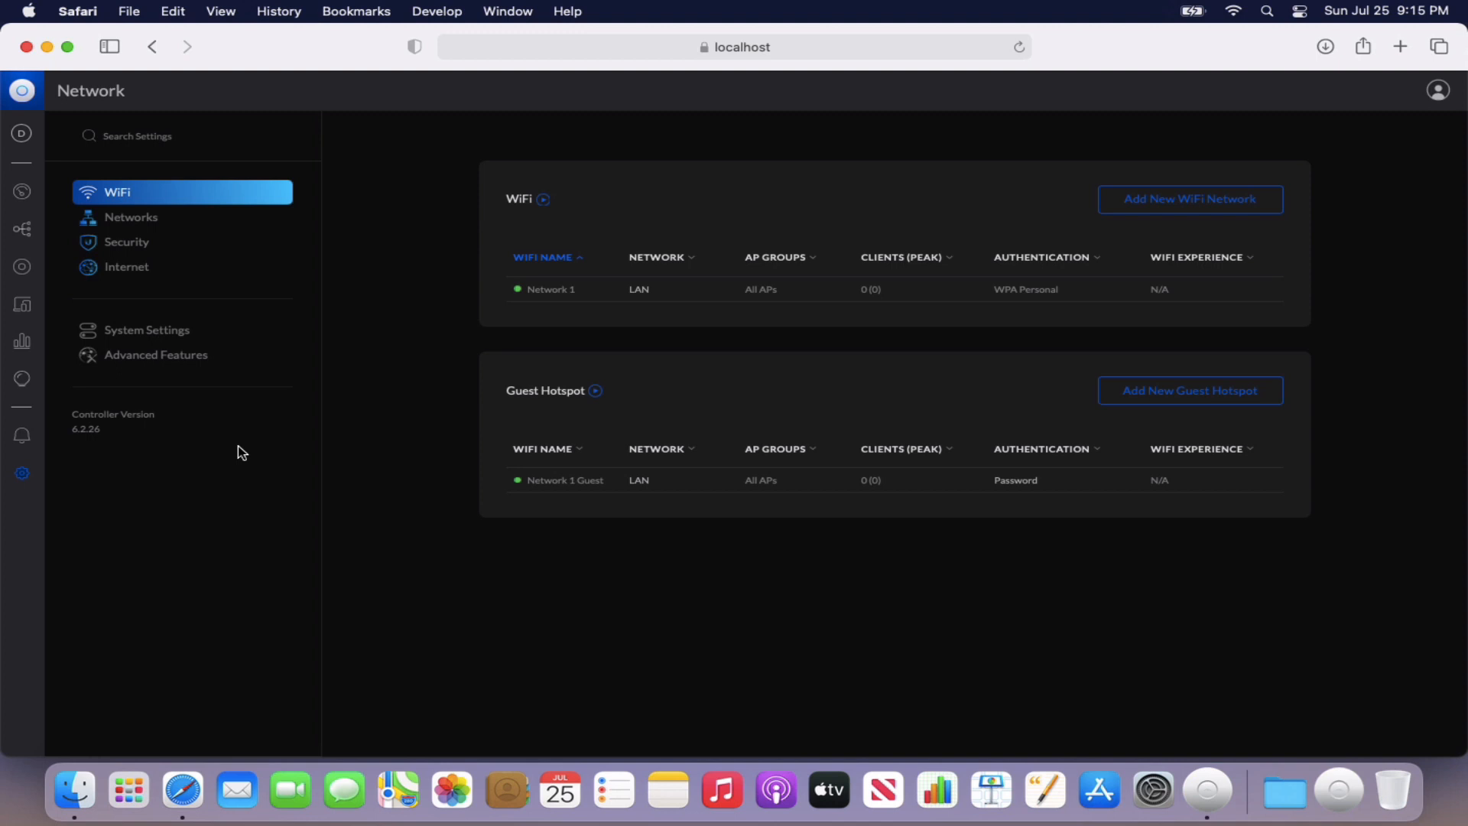
mouse_move(146, 331)
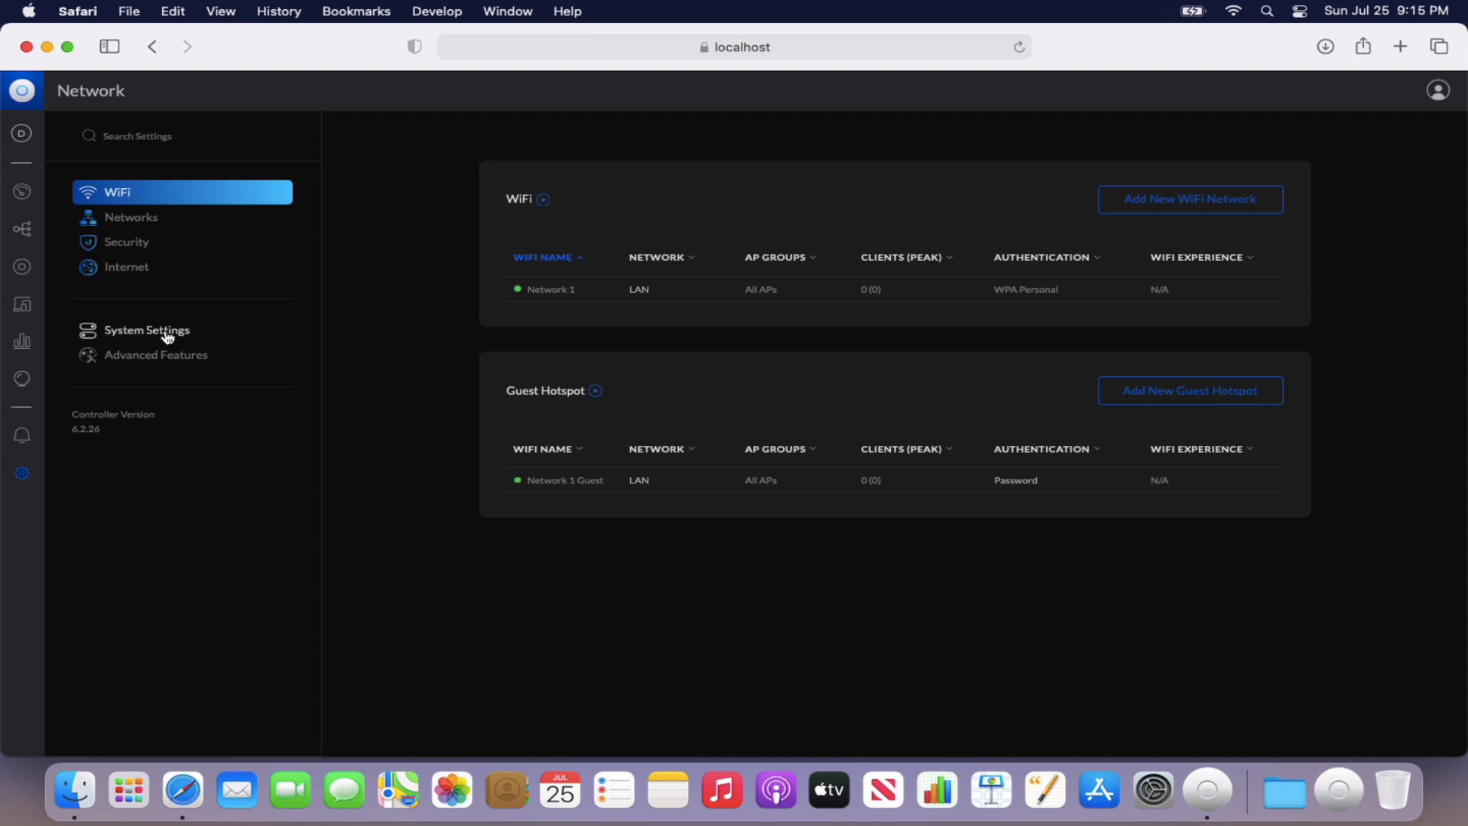
Turn off the New User Interface in System Settings and confirm the deactivation.
left_click(146, 329)
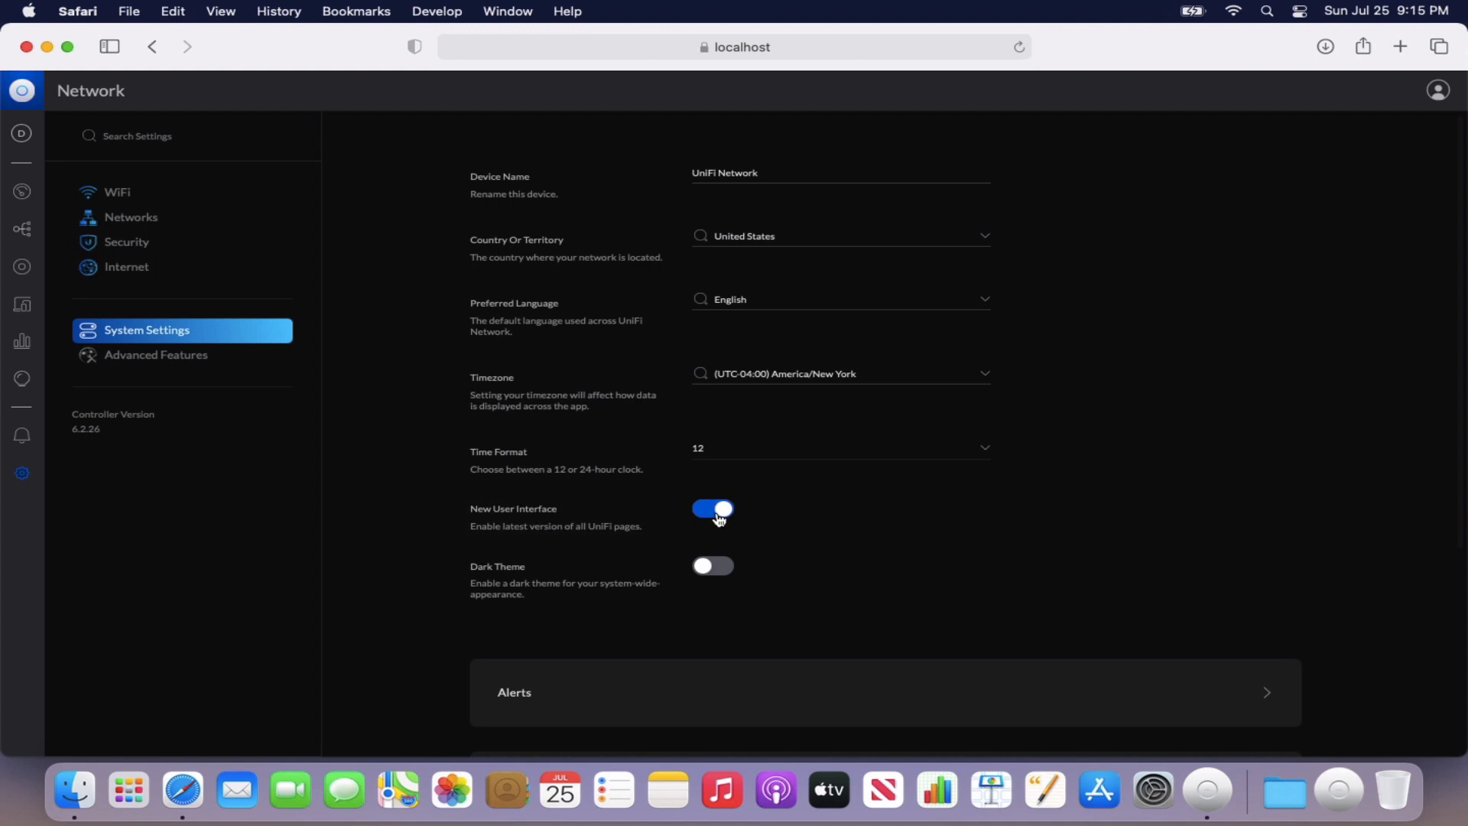
left_click(712, 509)
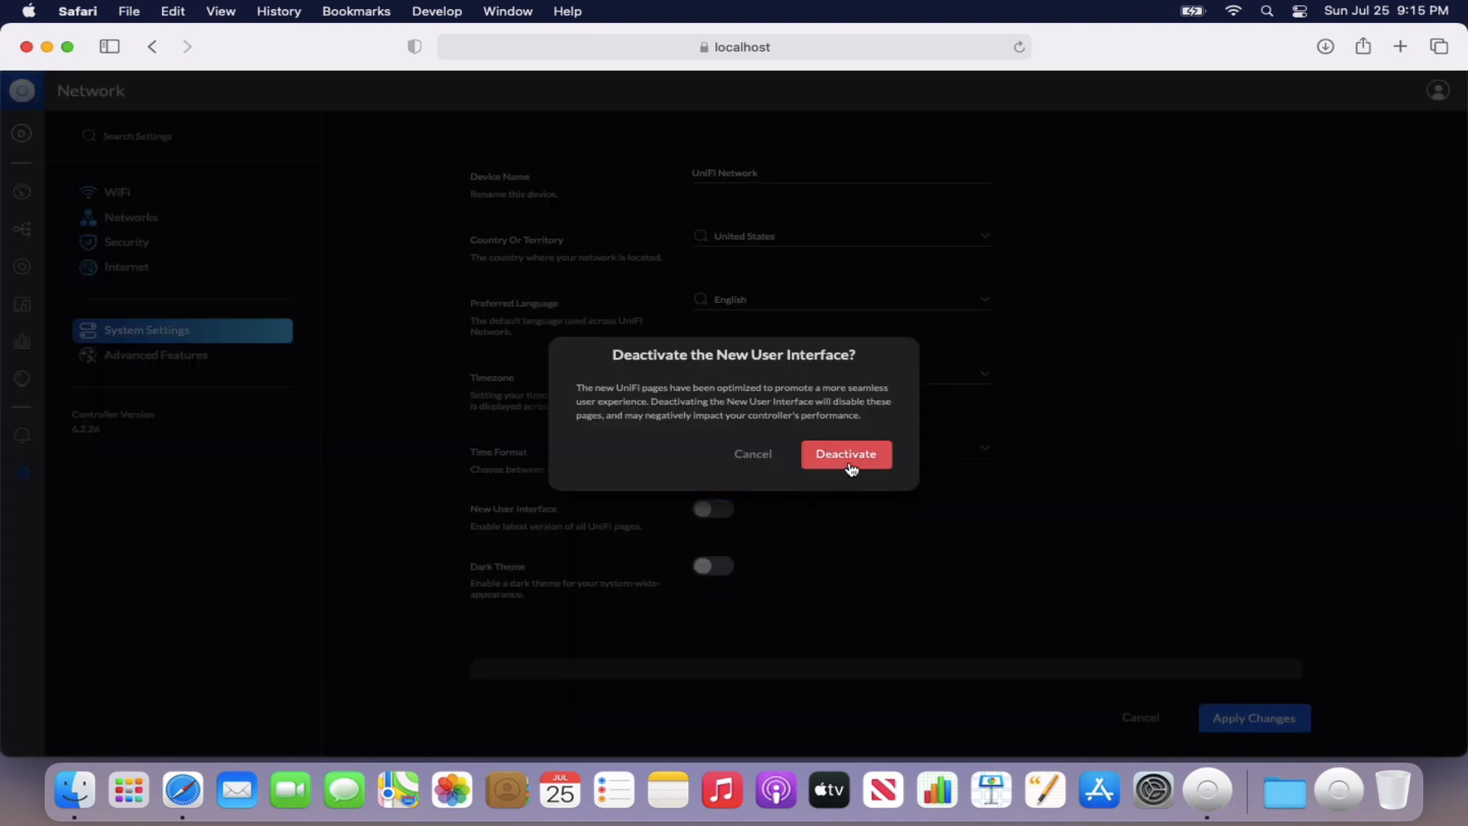
left_click(844, 454)
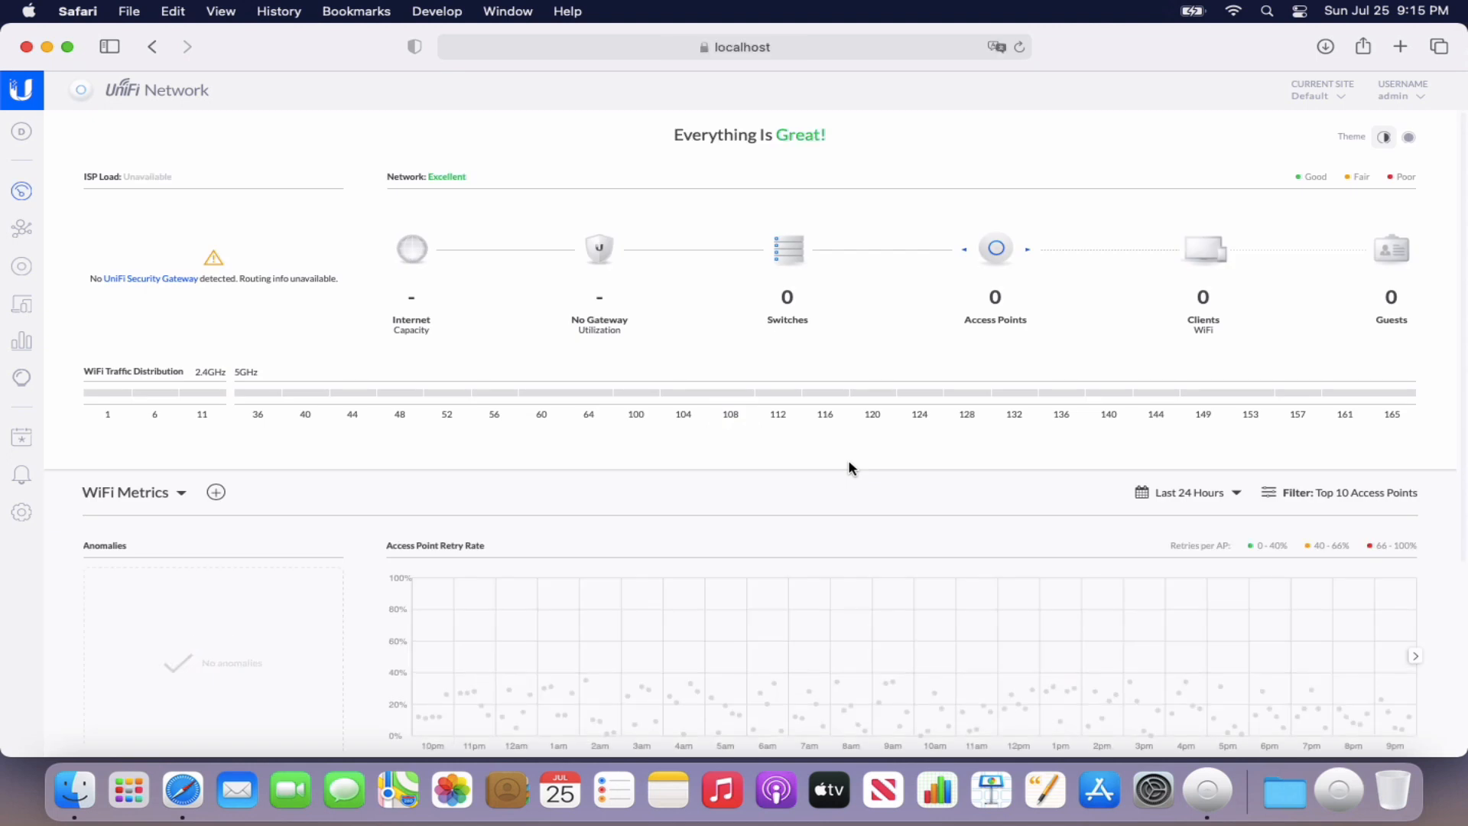
mouse_move(22, 512)
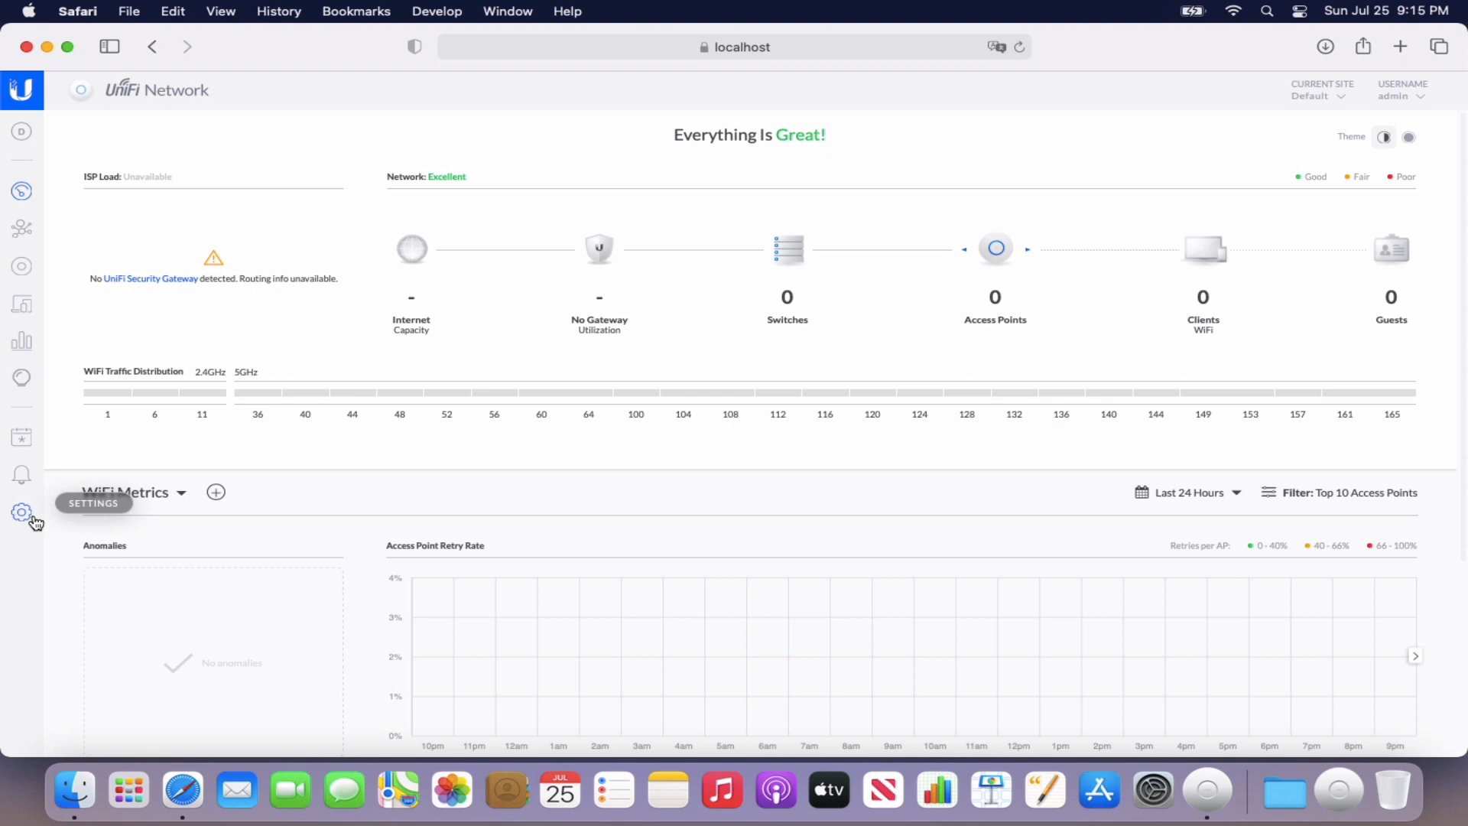
Open the Network 1 Guest edit form from Settings > Wireless Networks.
left_click(21, 512)
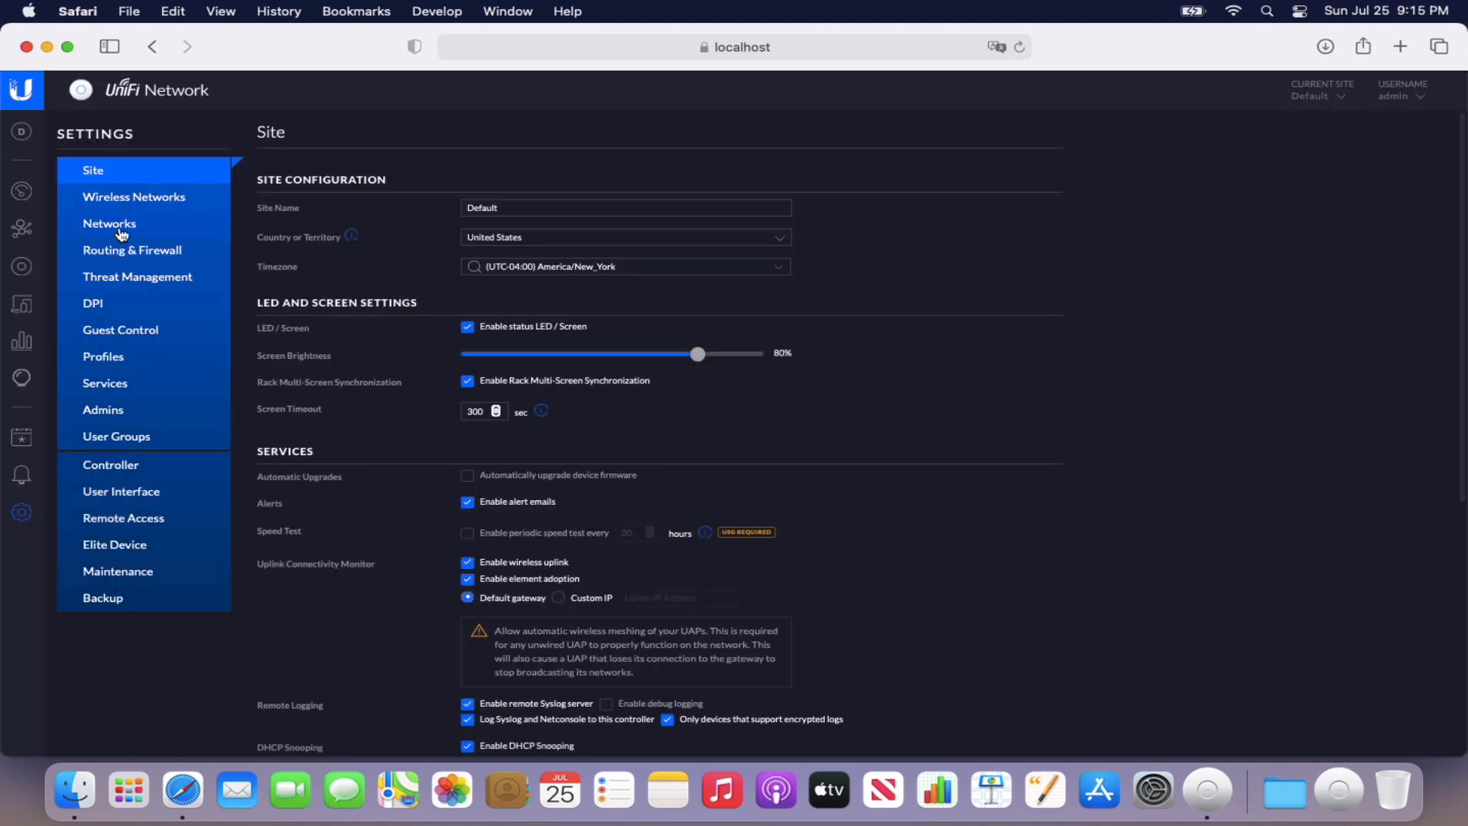
left_click(134, 197)
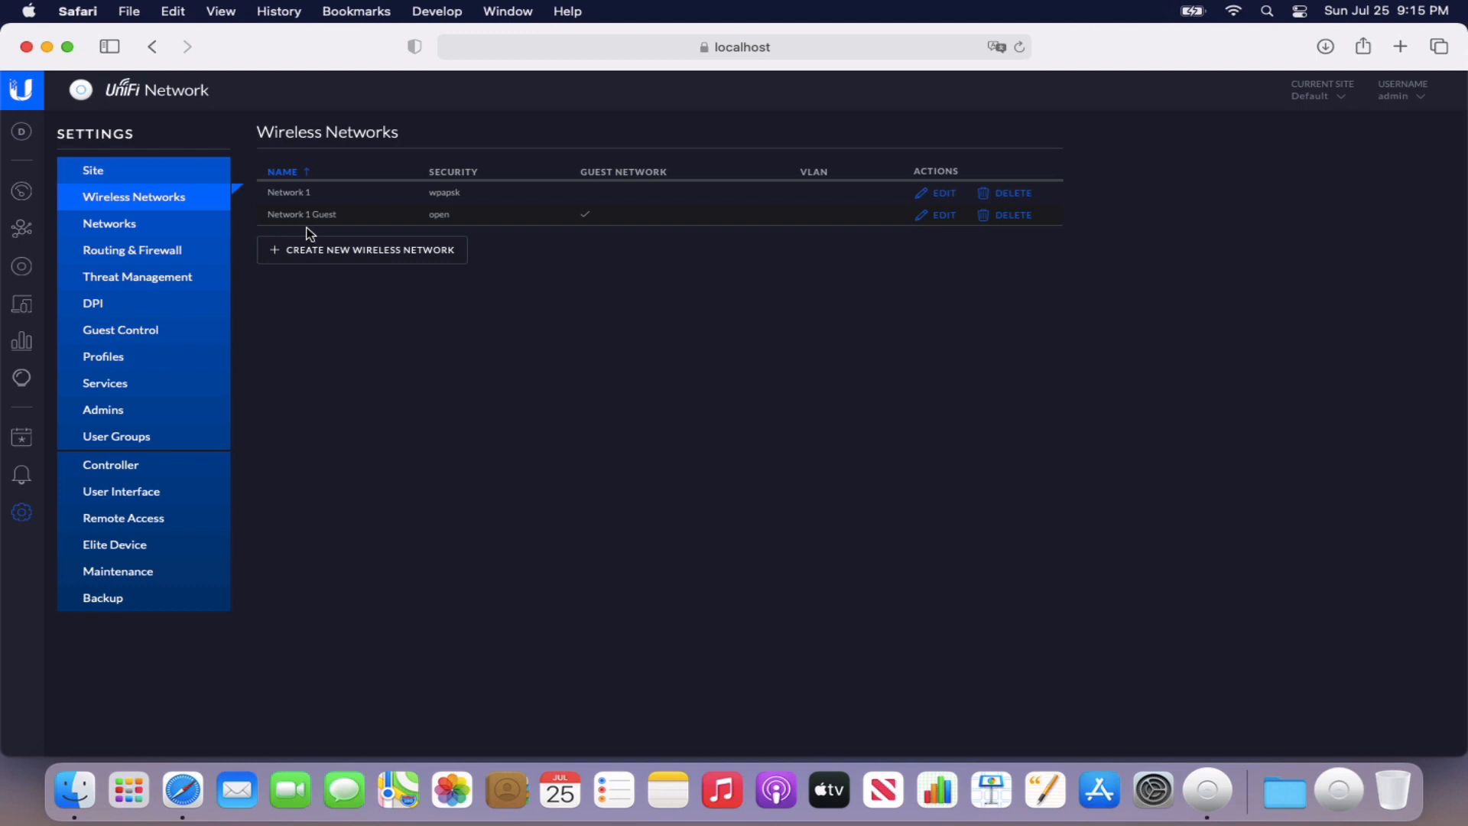
mouse_move(452, 229)
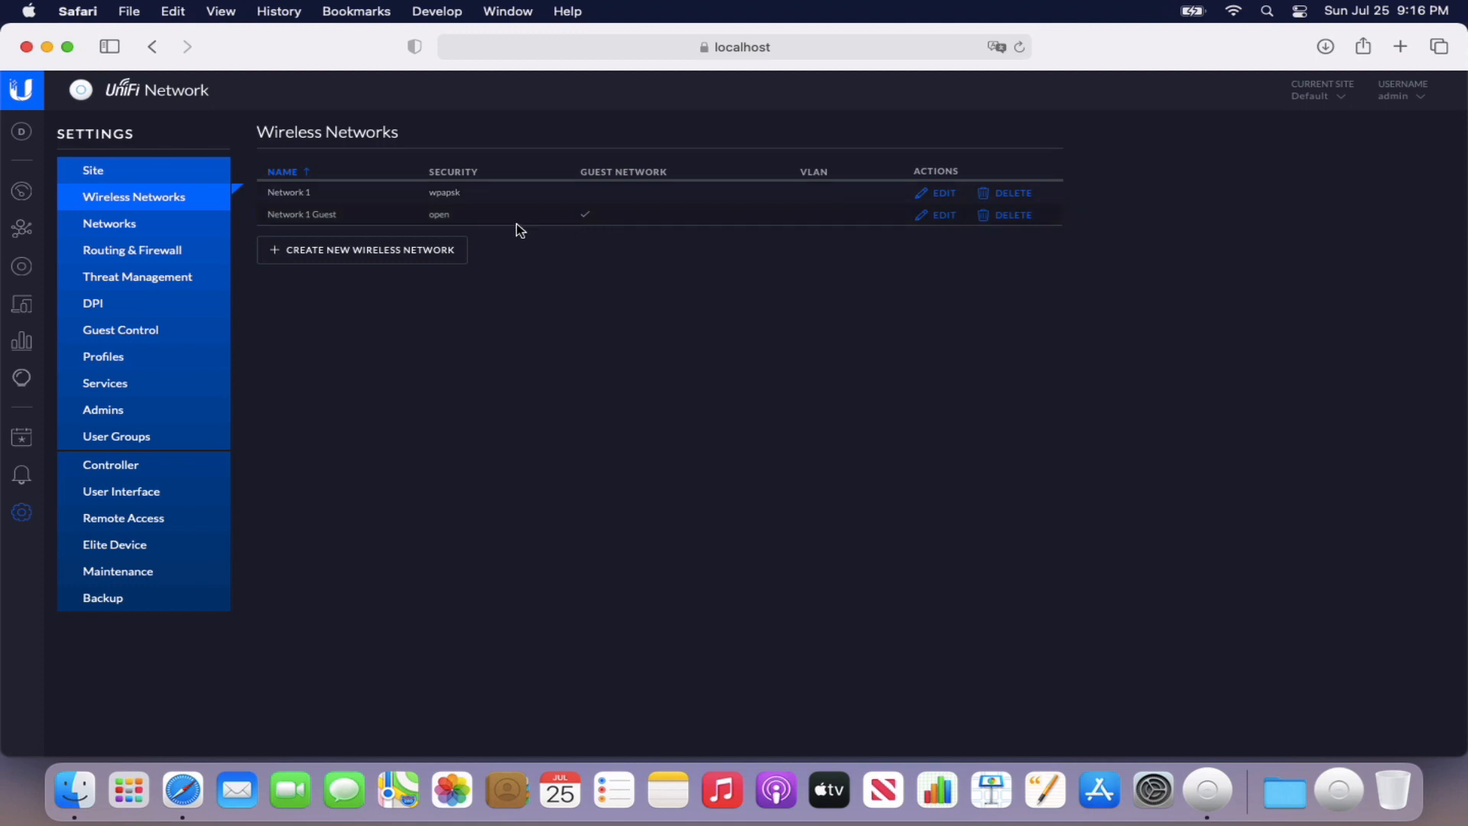
mouse_move(453, 231)
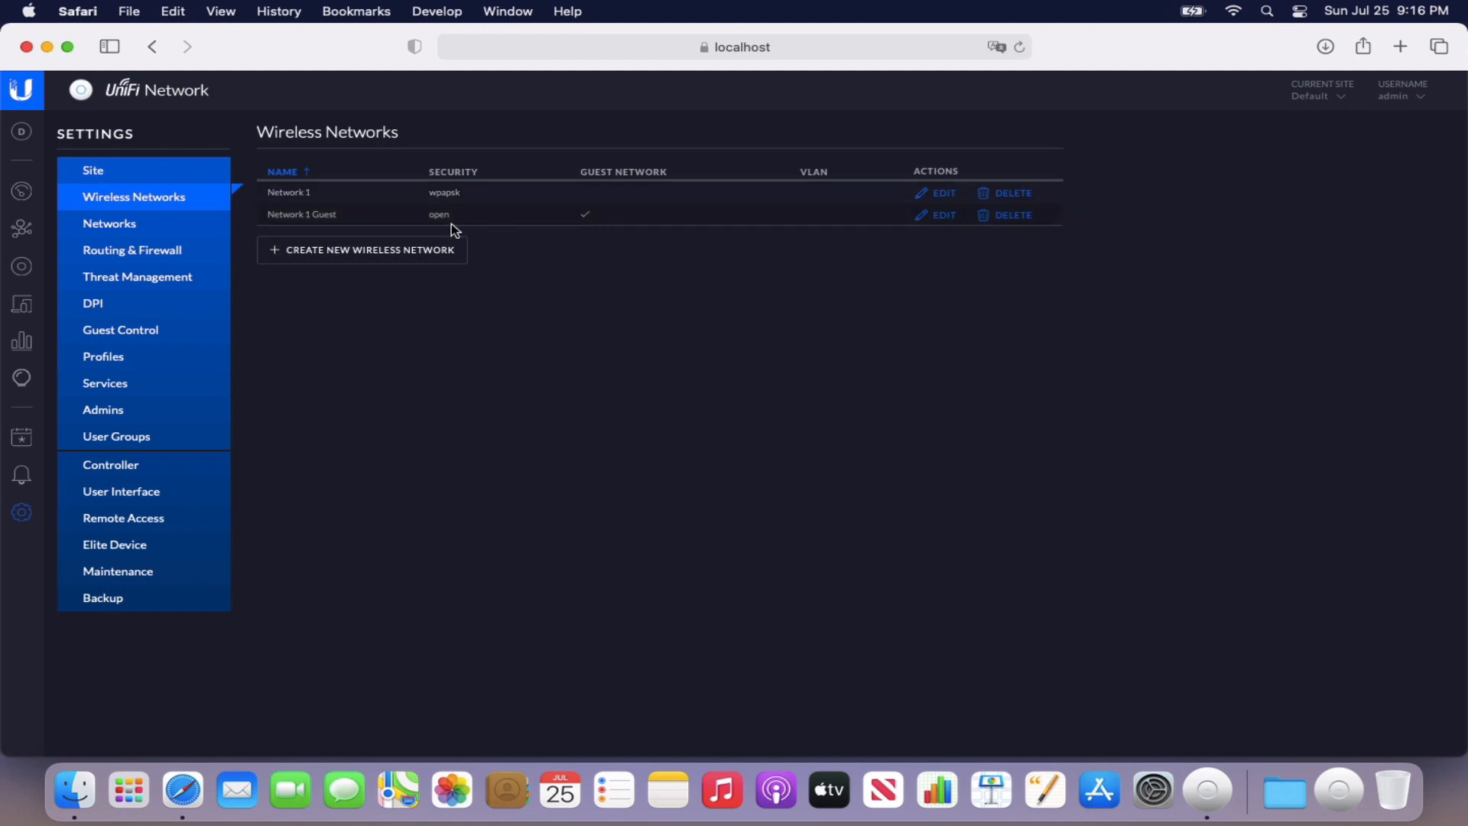
mouse_move(869, 253)
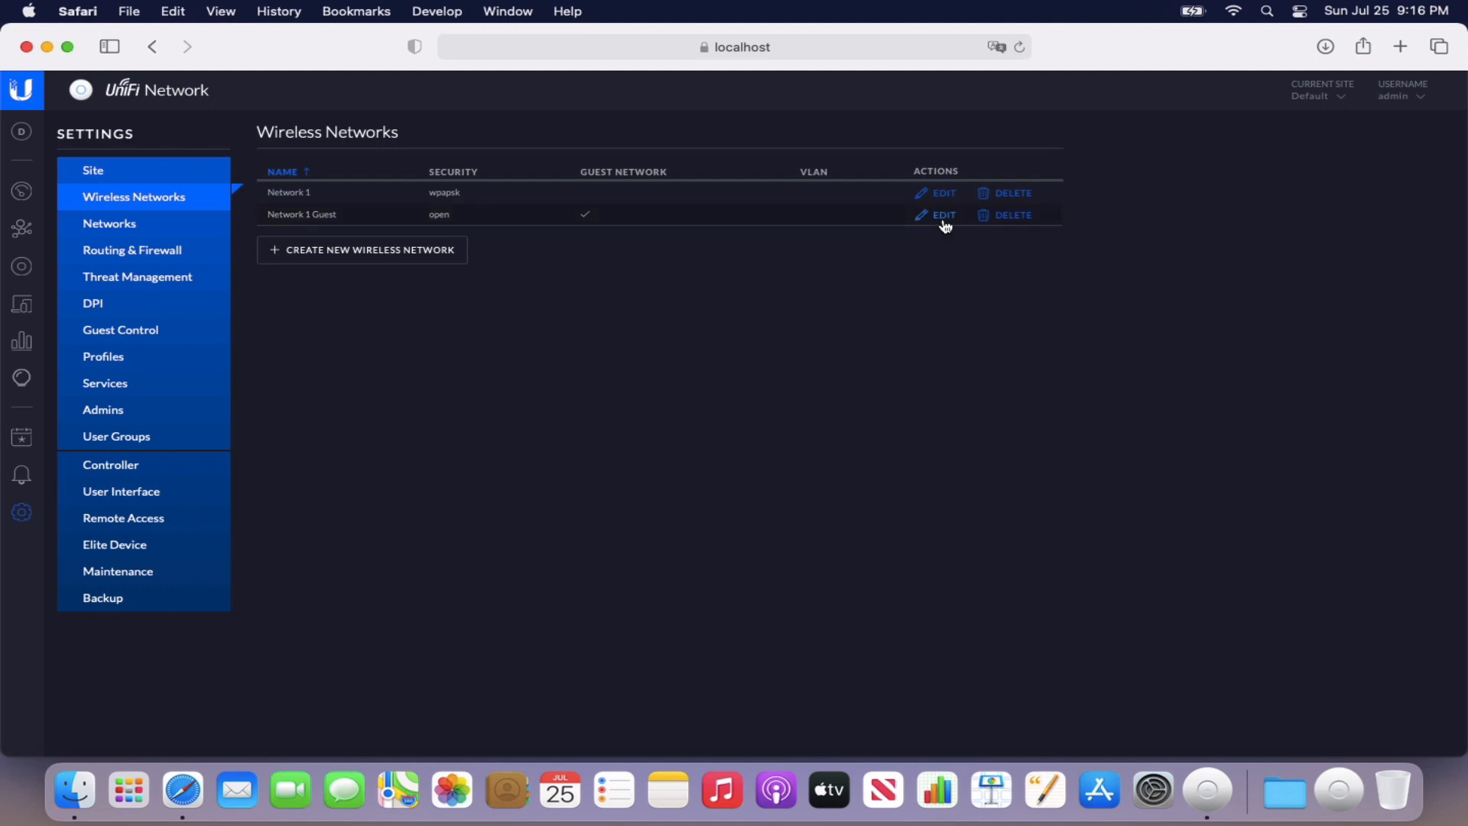
left_click(943, 214)
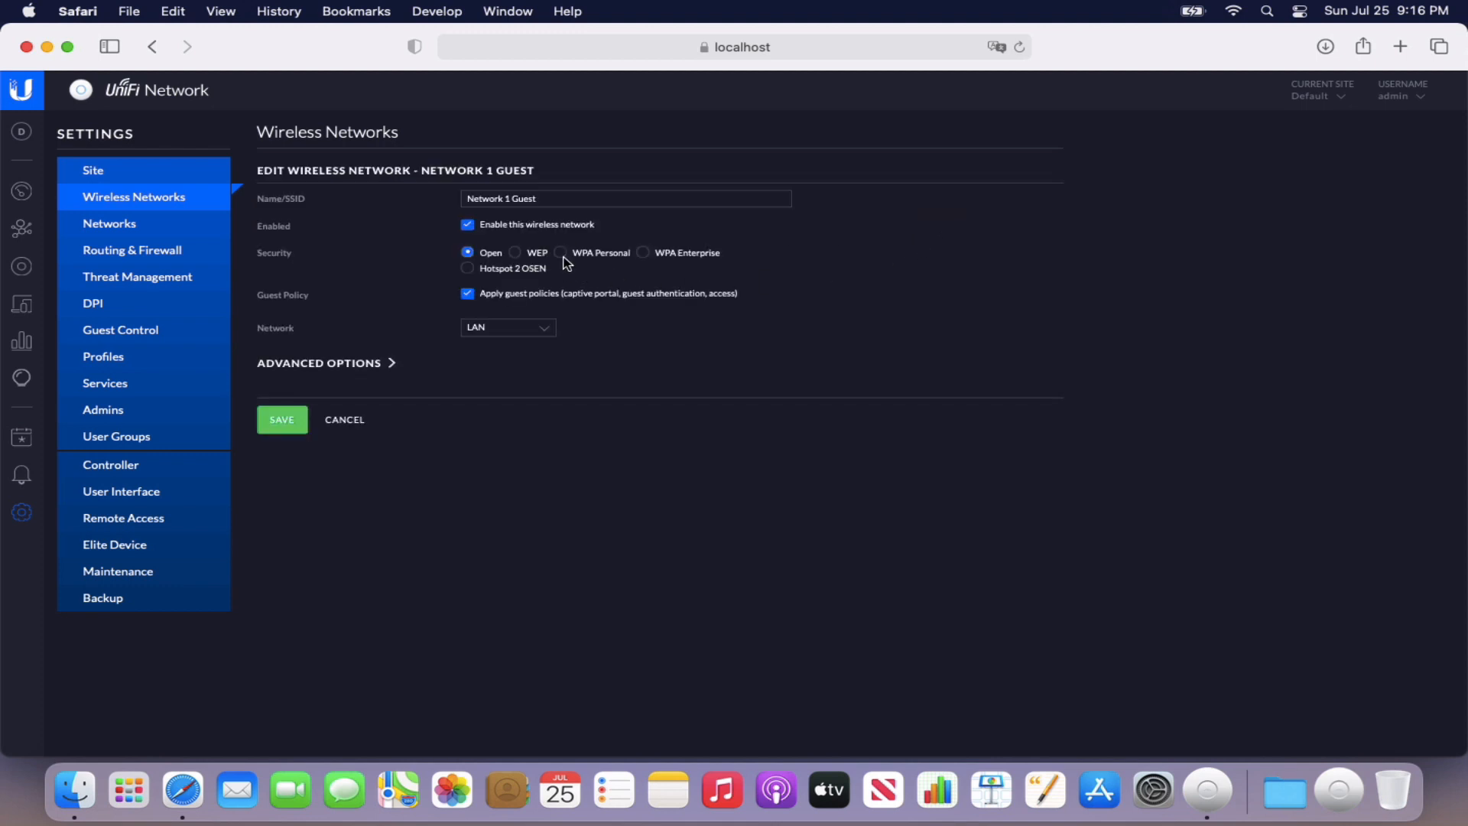
Secure Network 1 Guest with WPA Personal and a security key, then save.
left_click(560, 252)
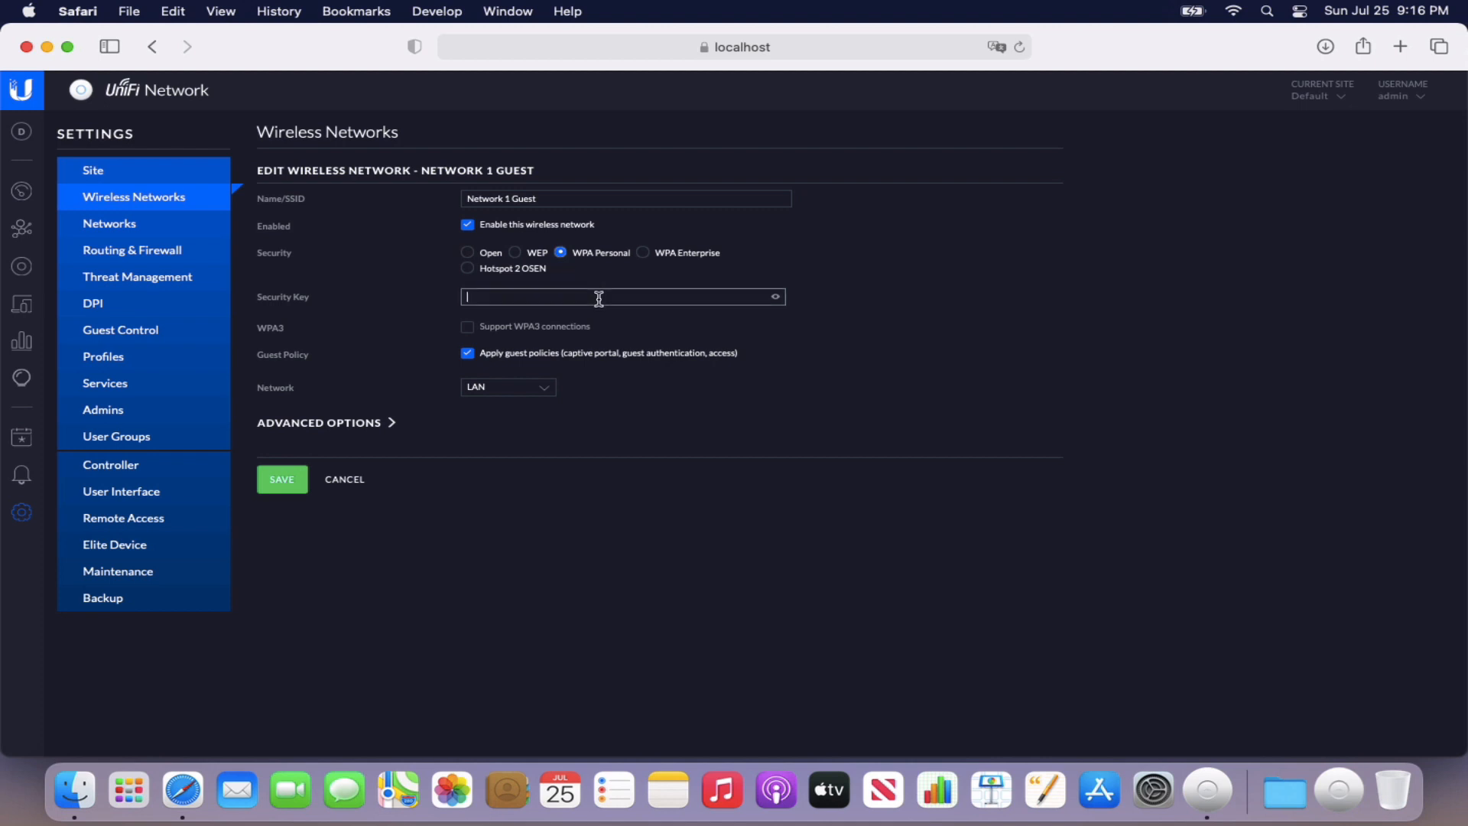
type("••••")
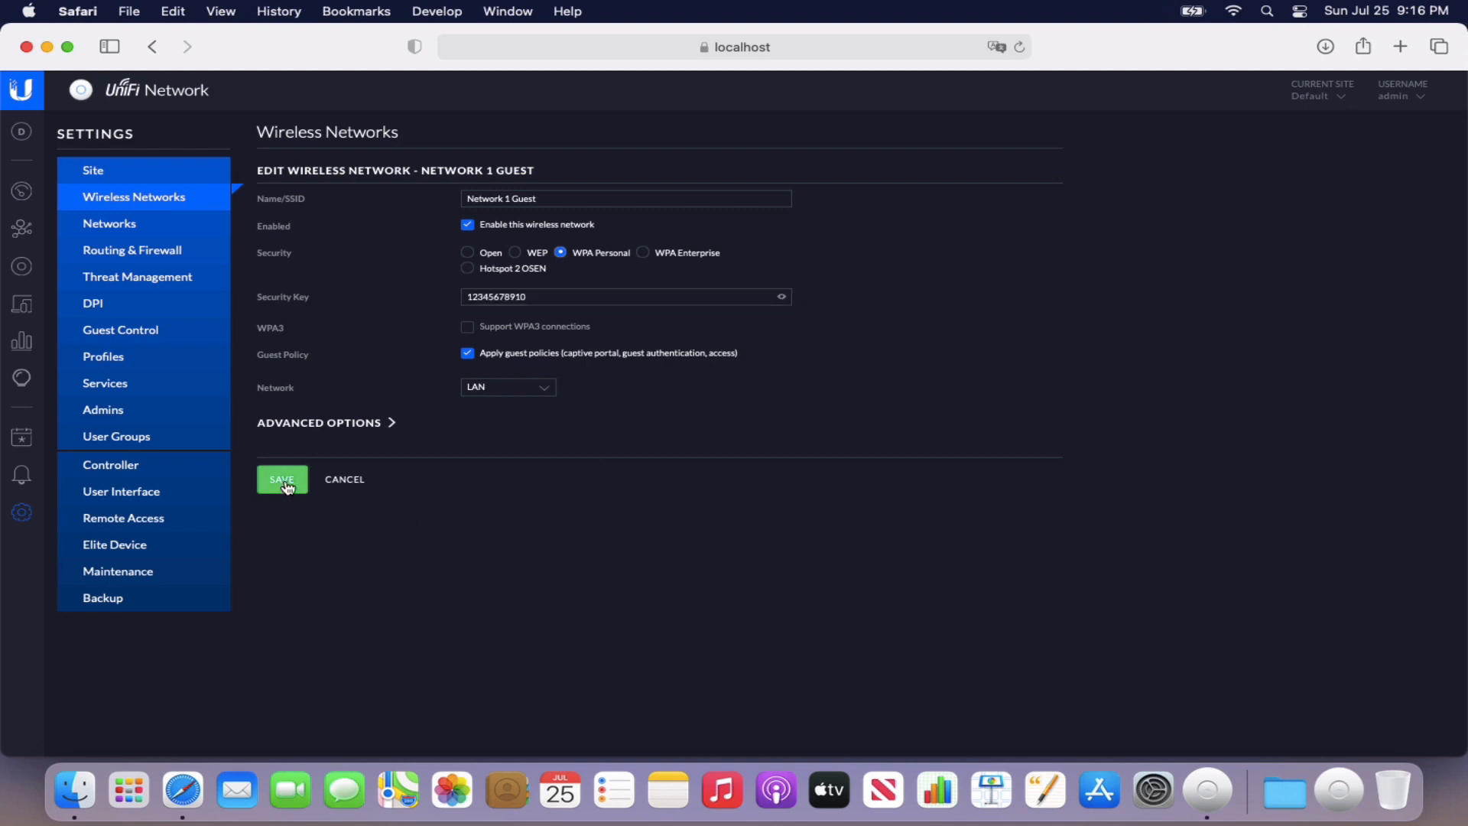
left_click(282, 479)
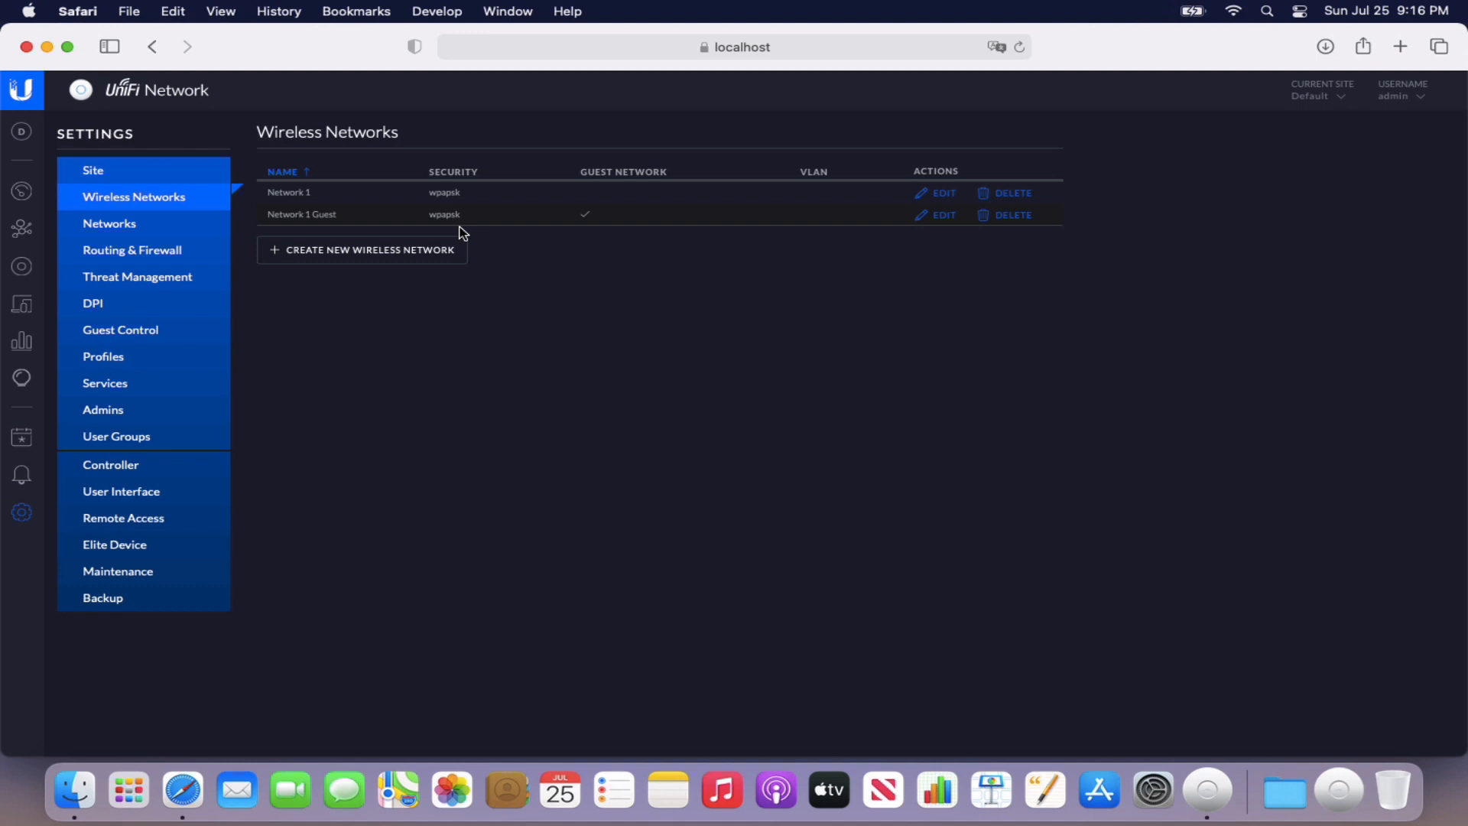
mouse_move(819, 363)
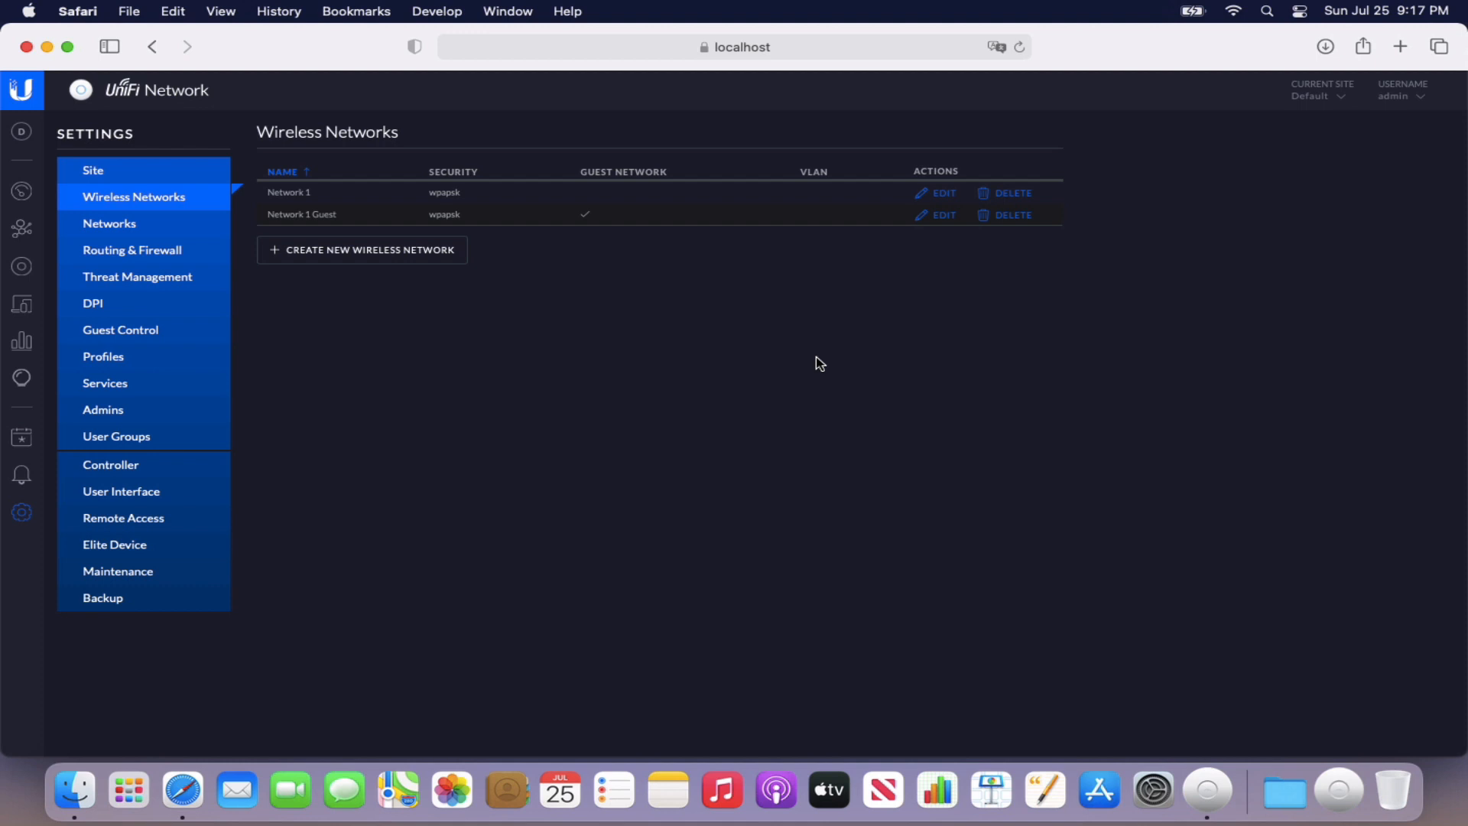
mouse_move(459, 384)
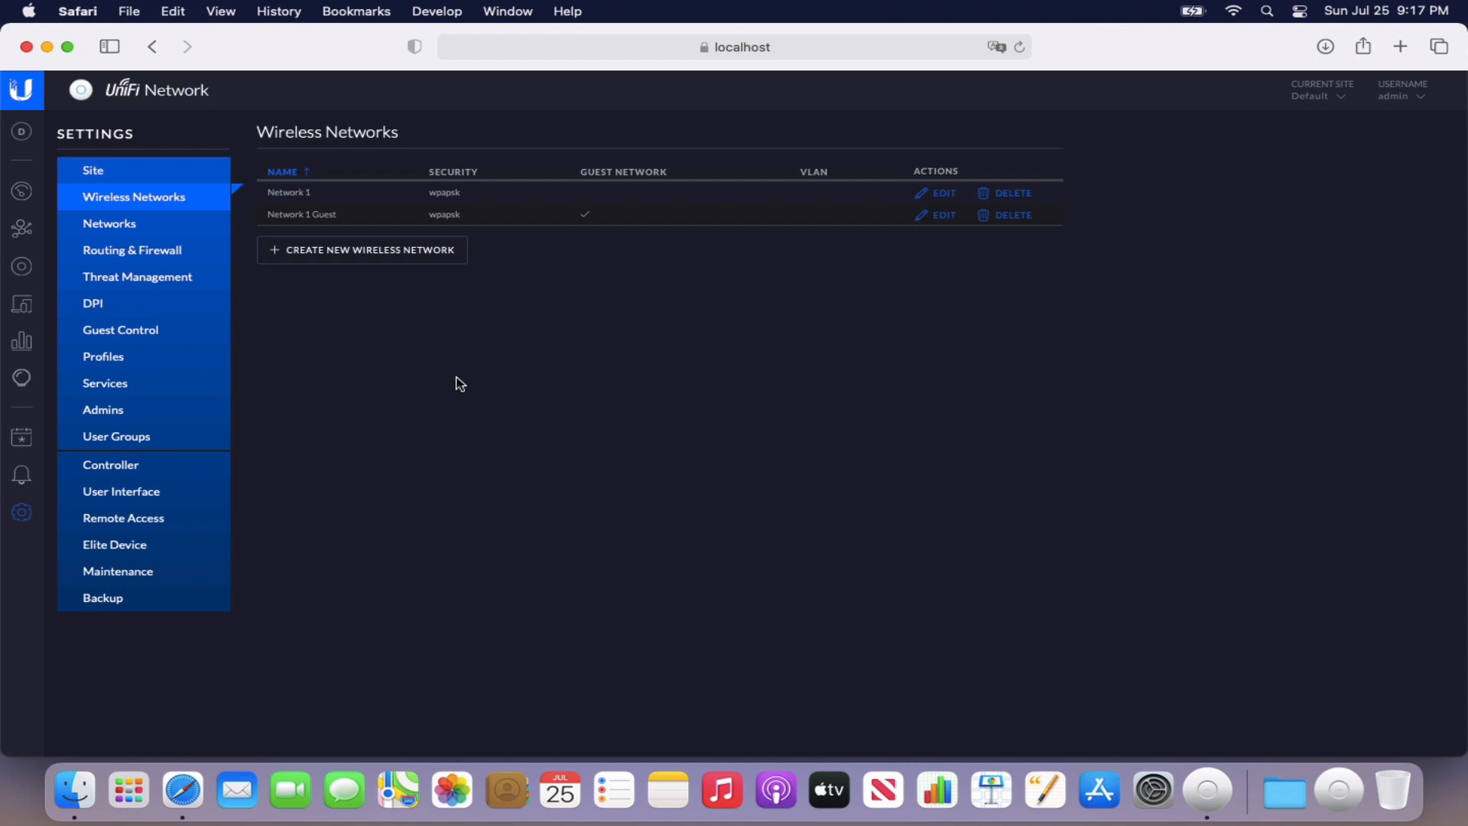
mouse_move(140, 497)
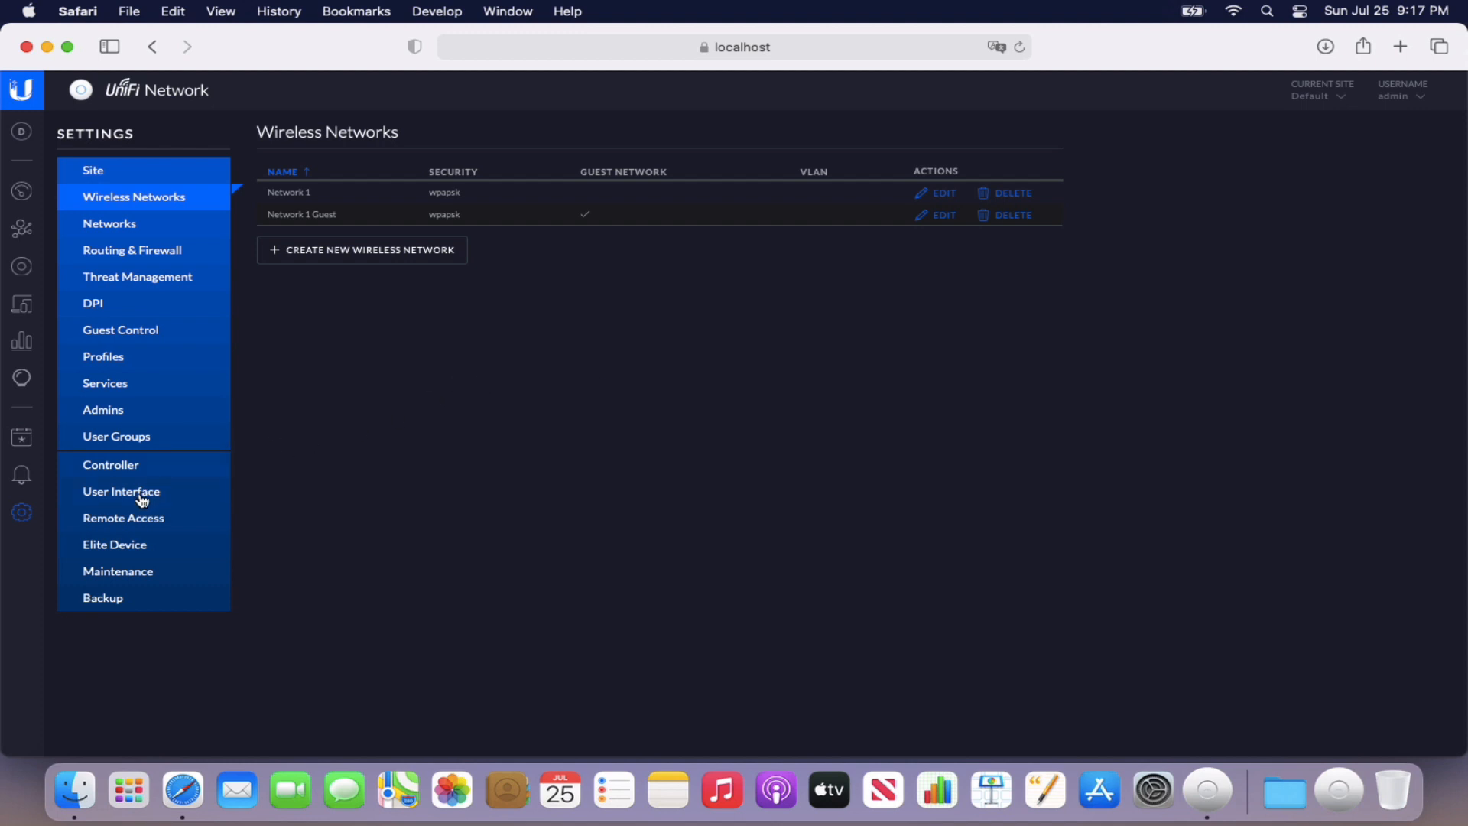
mouse_move(131, 501)
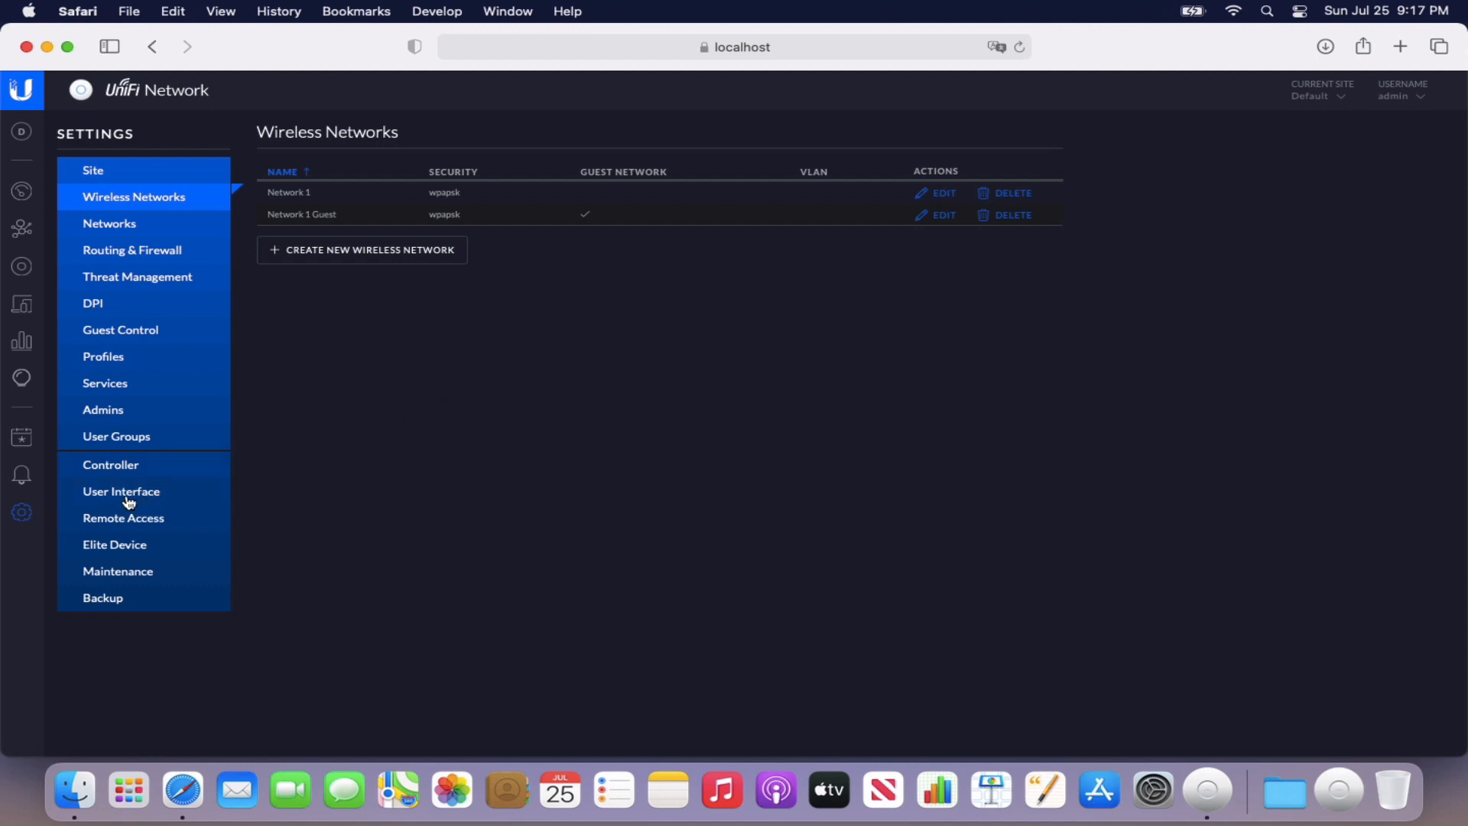
Re-enable New User Interface under Settings > User Interface, apply, and view the new WiFi settings.
left_click(121, 491)
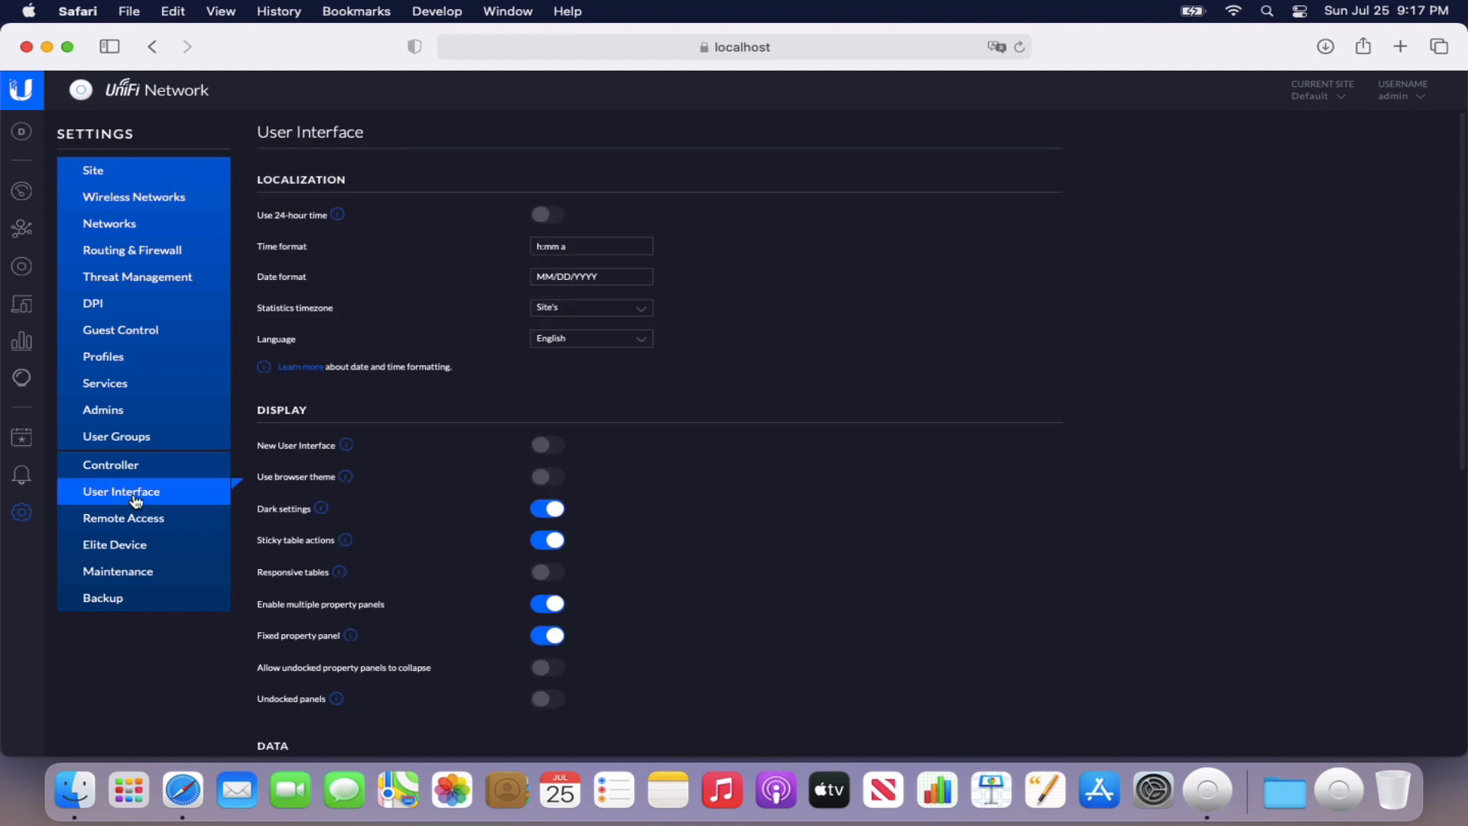
mouse_move(296, 462)
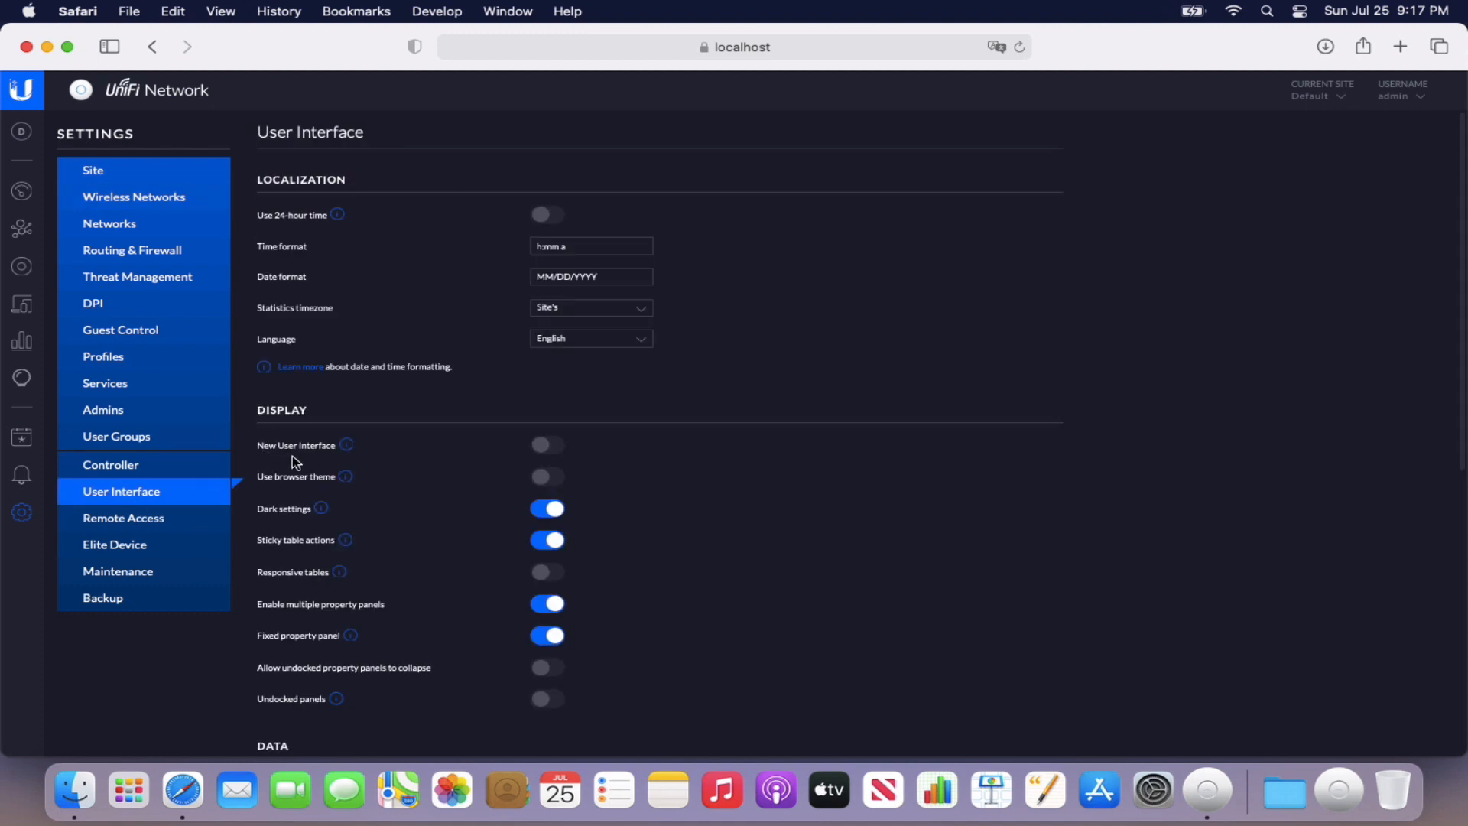
left_click(548, 445)
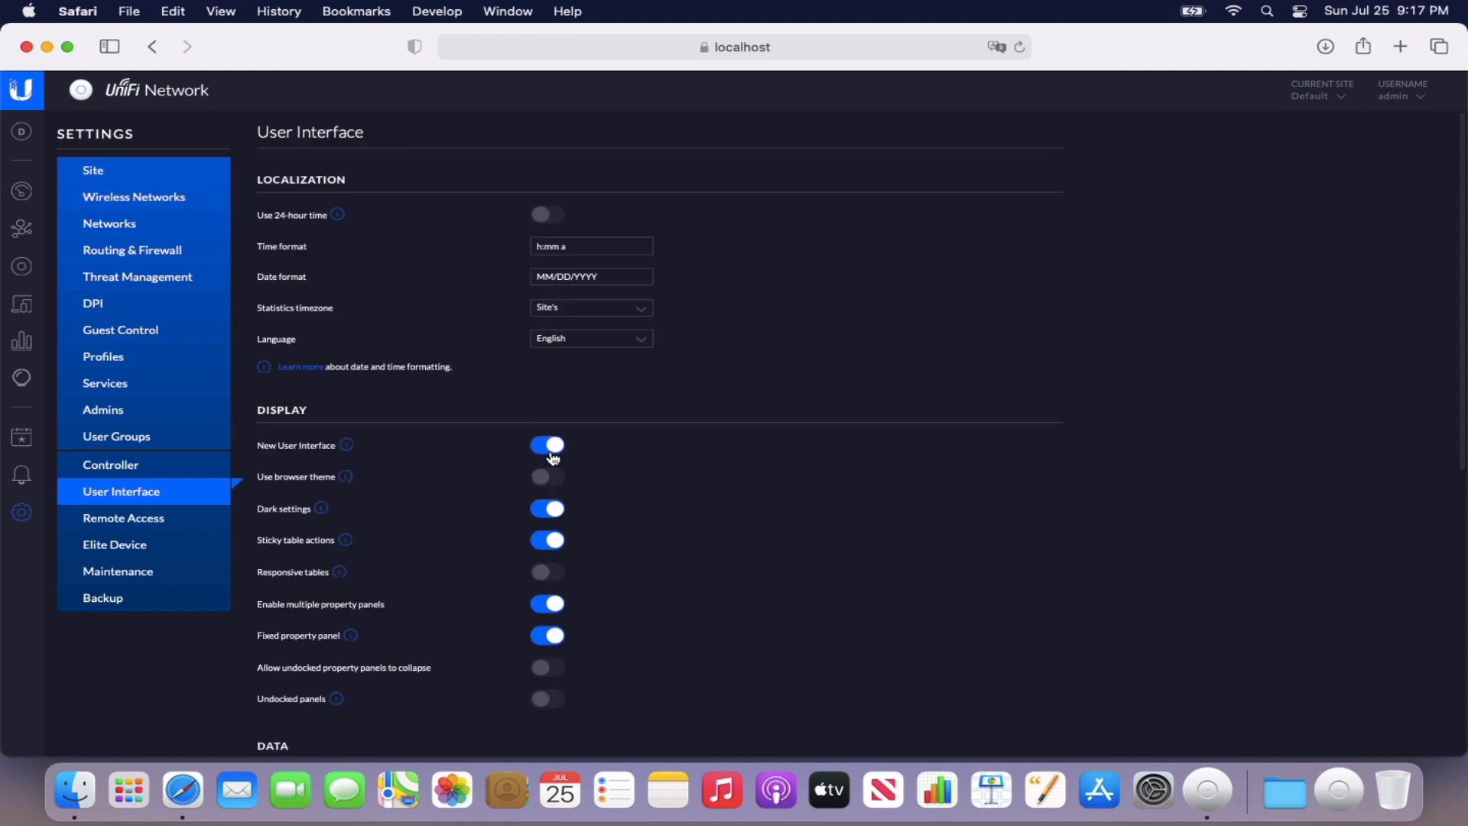
scroll("down", 3)
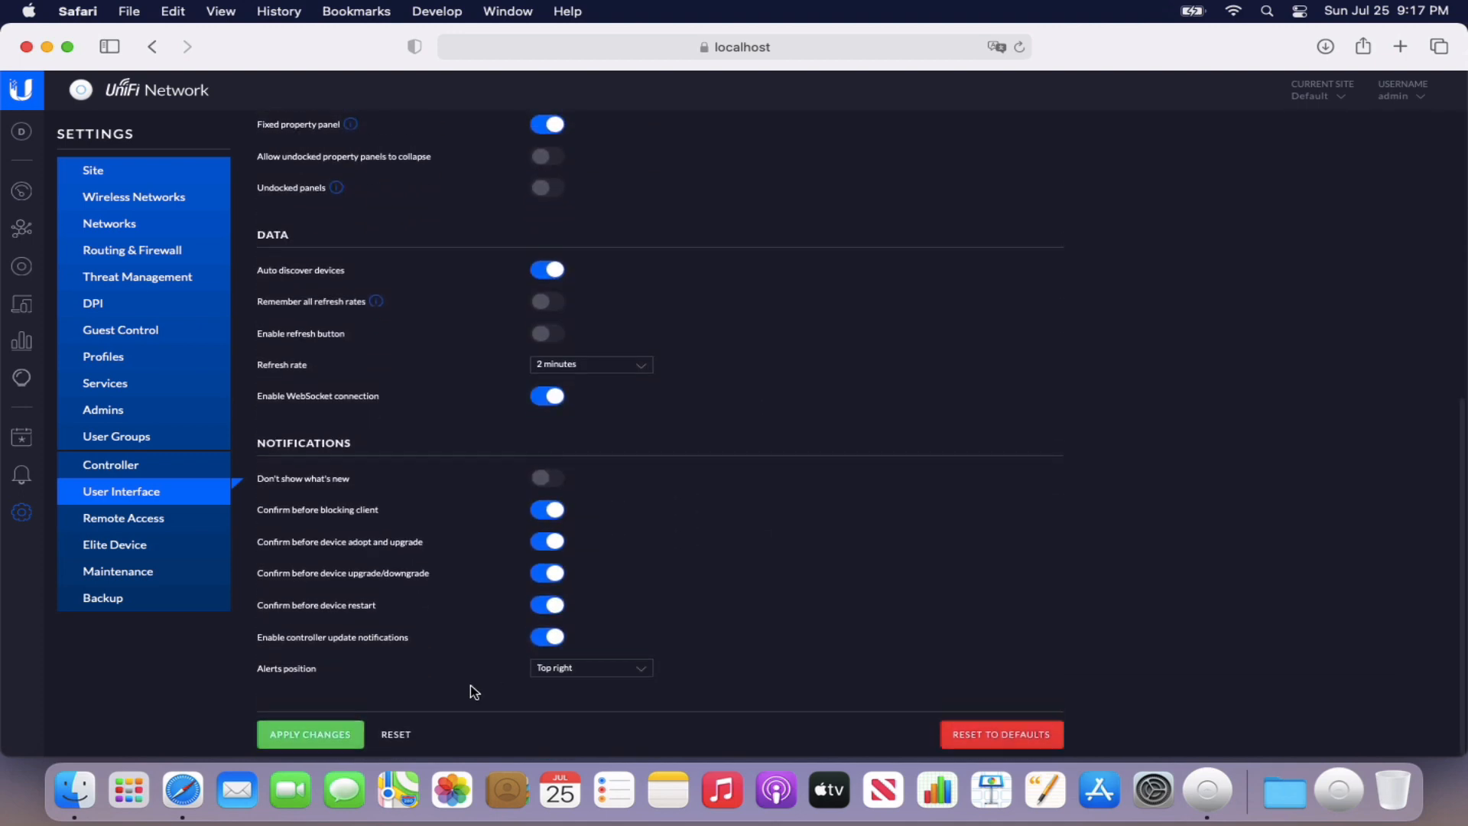
left_click(310, 734)
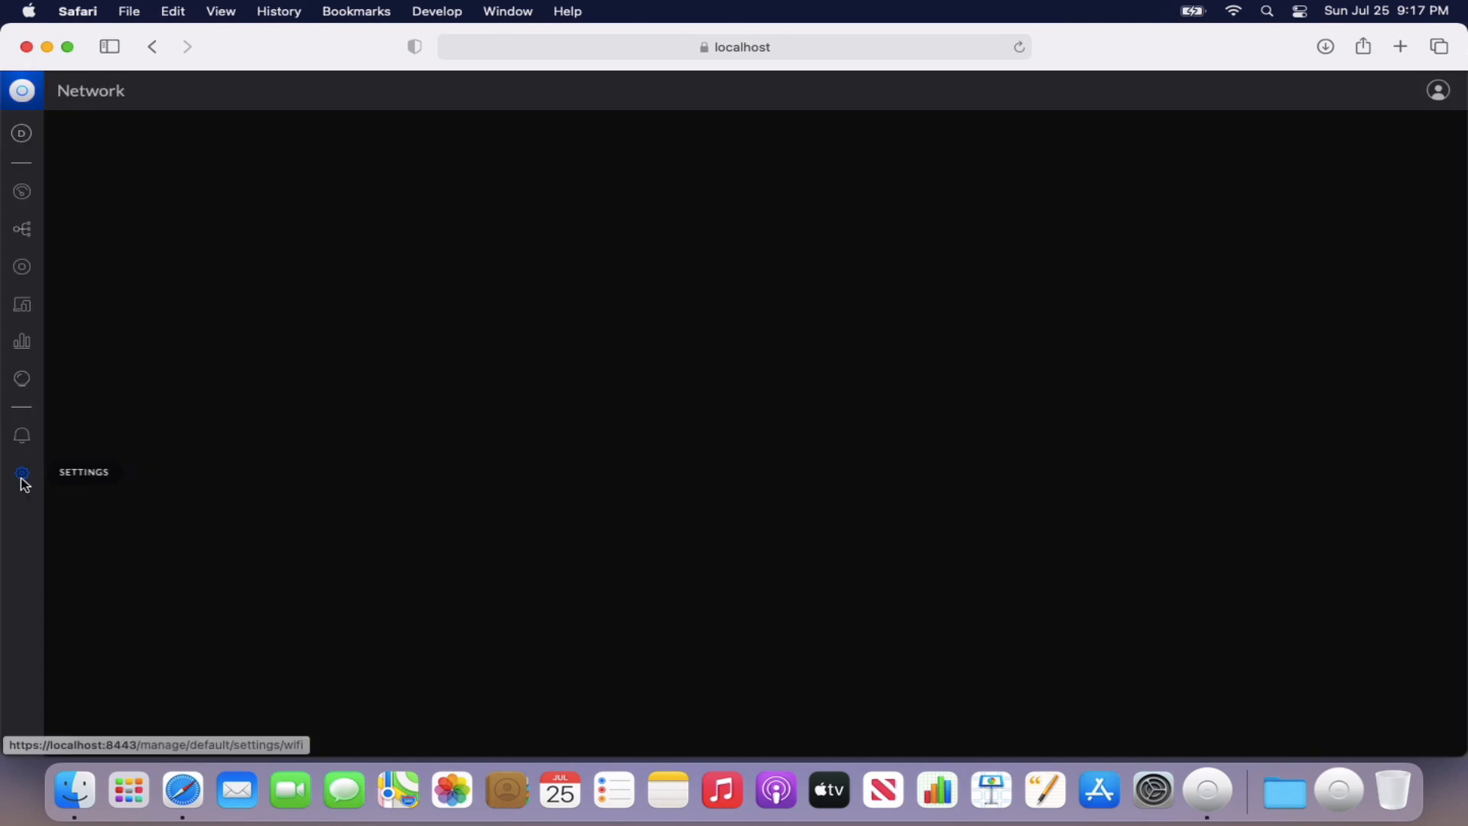
left_click(21, 473)
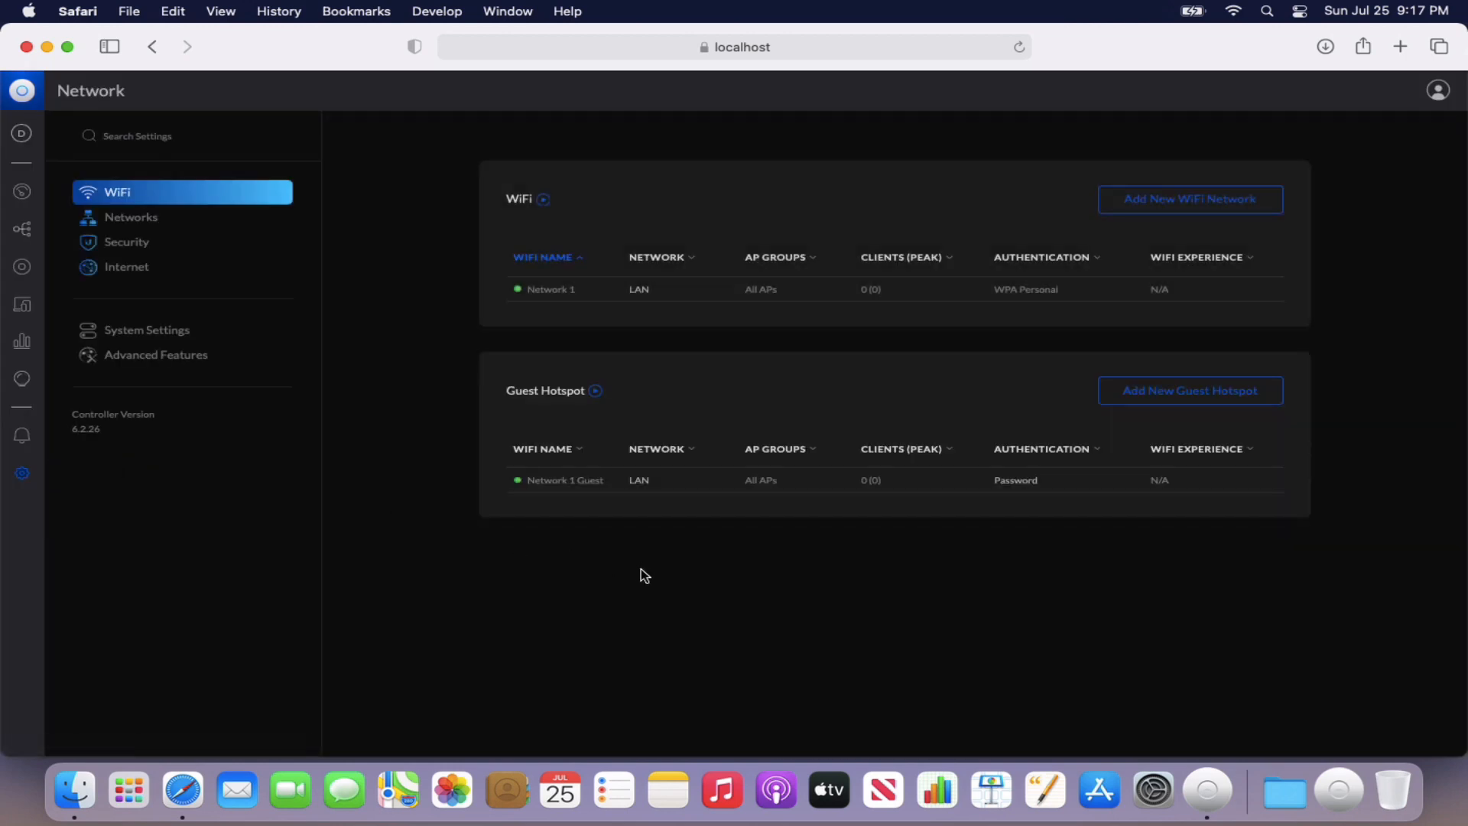